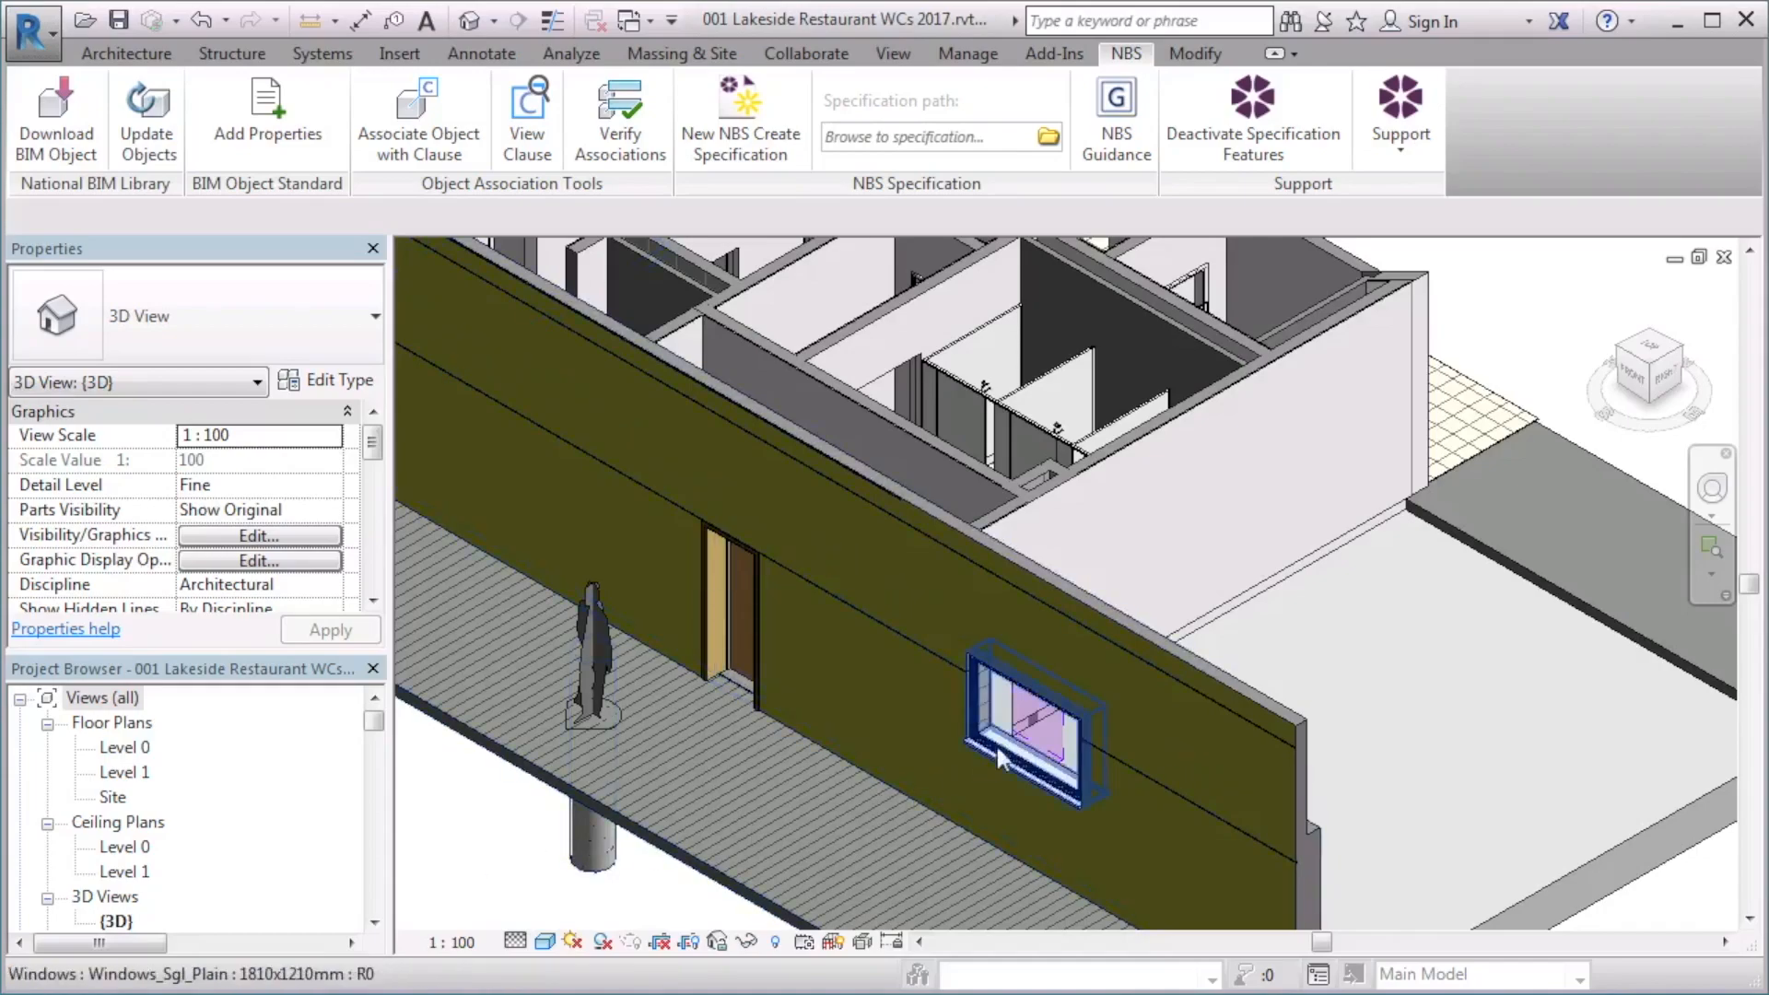
Select the exterior-wall window and review its type parameters, closing them unchanged
{"action": "left_click", "coordinate": [1028, 722]}
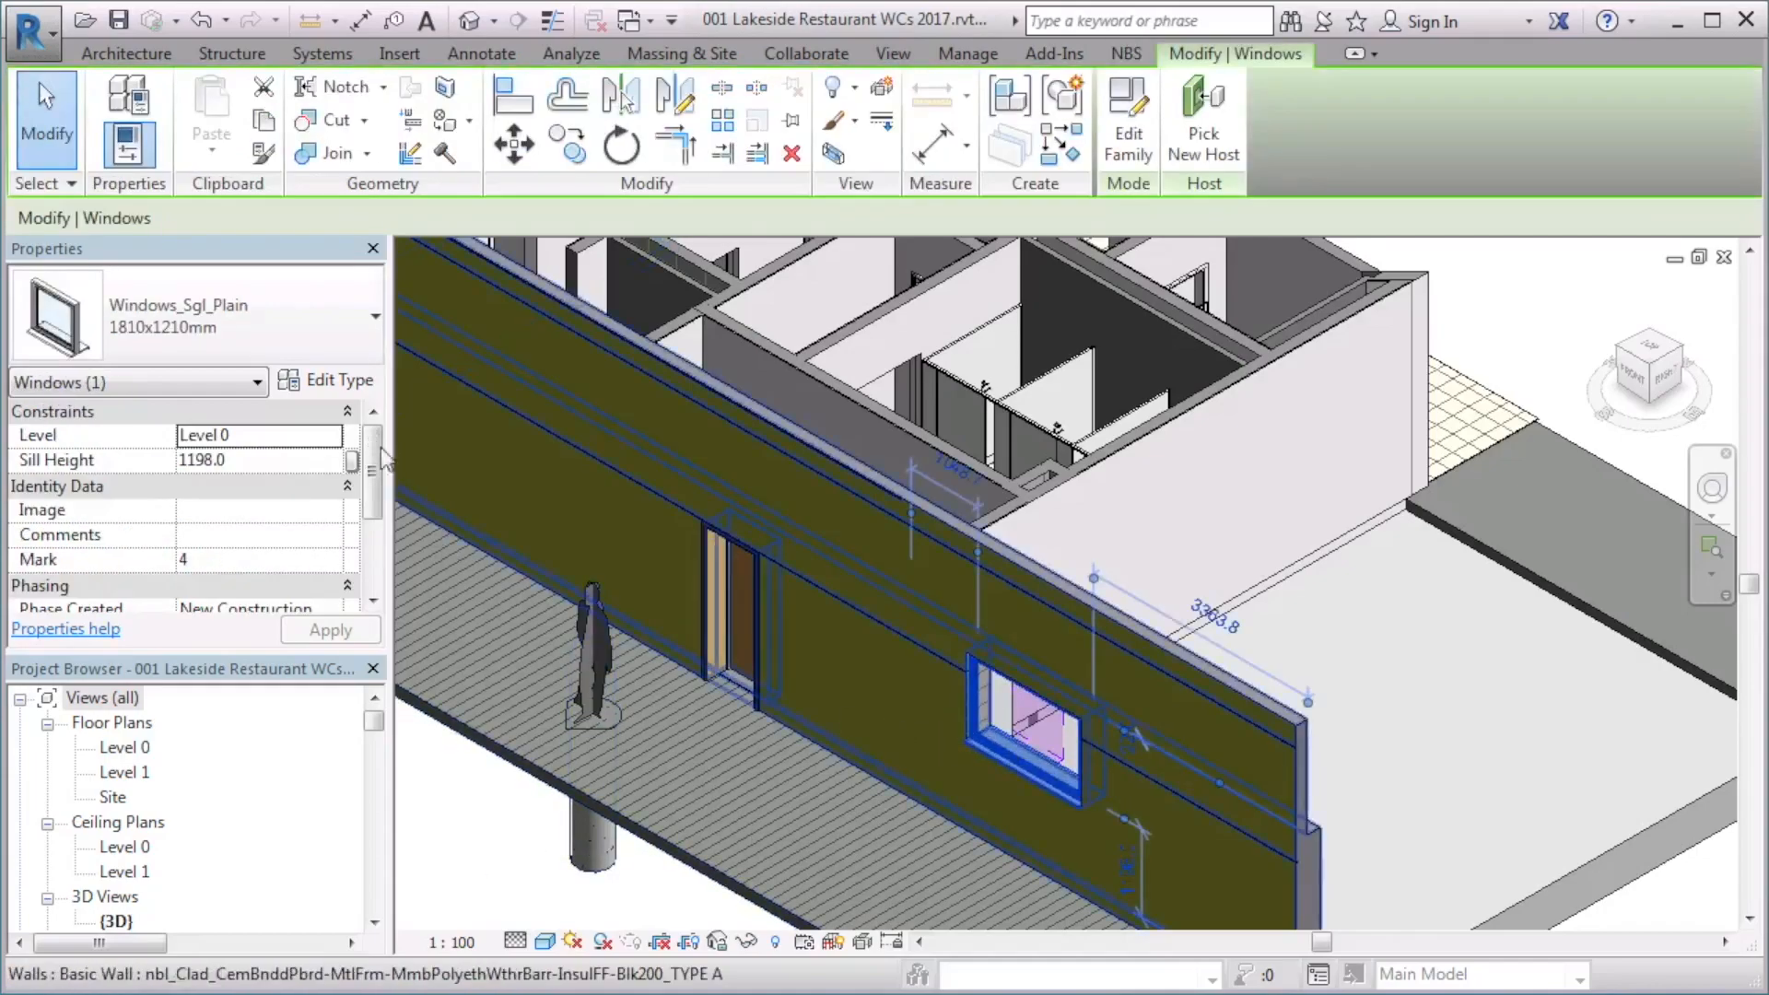
{"action": "left_click", "coordinate": [337, 380]}
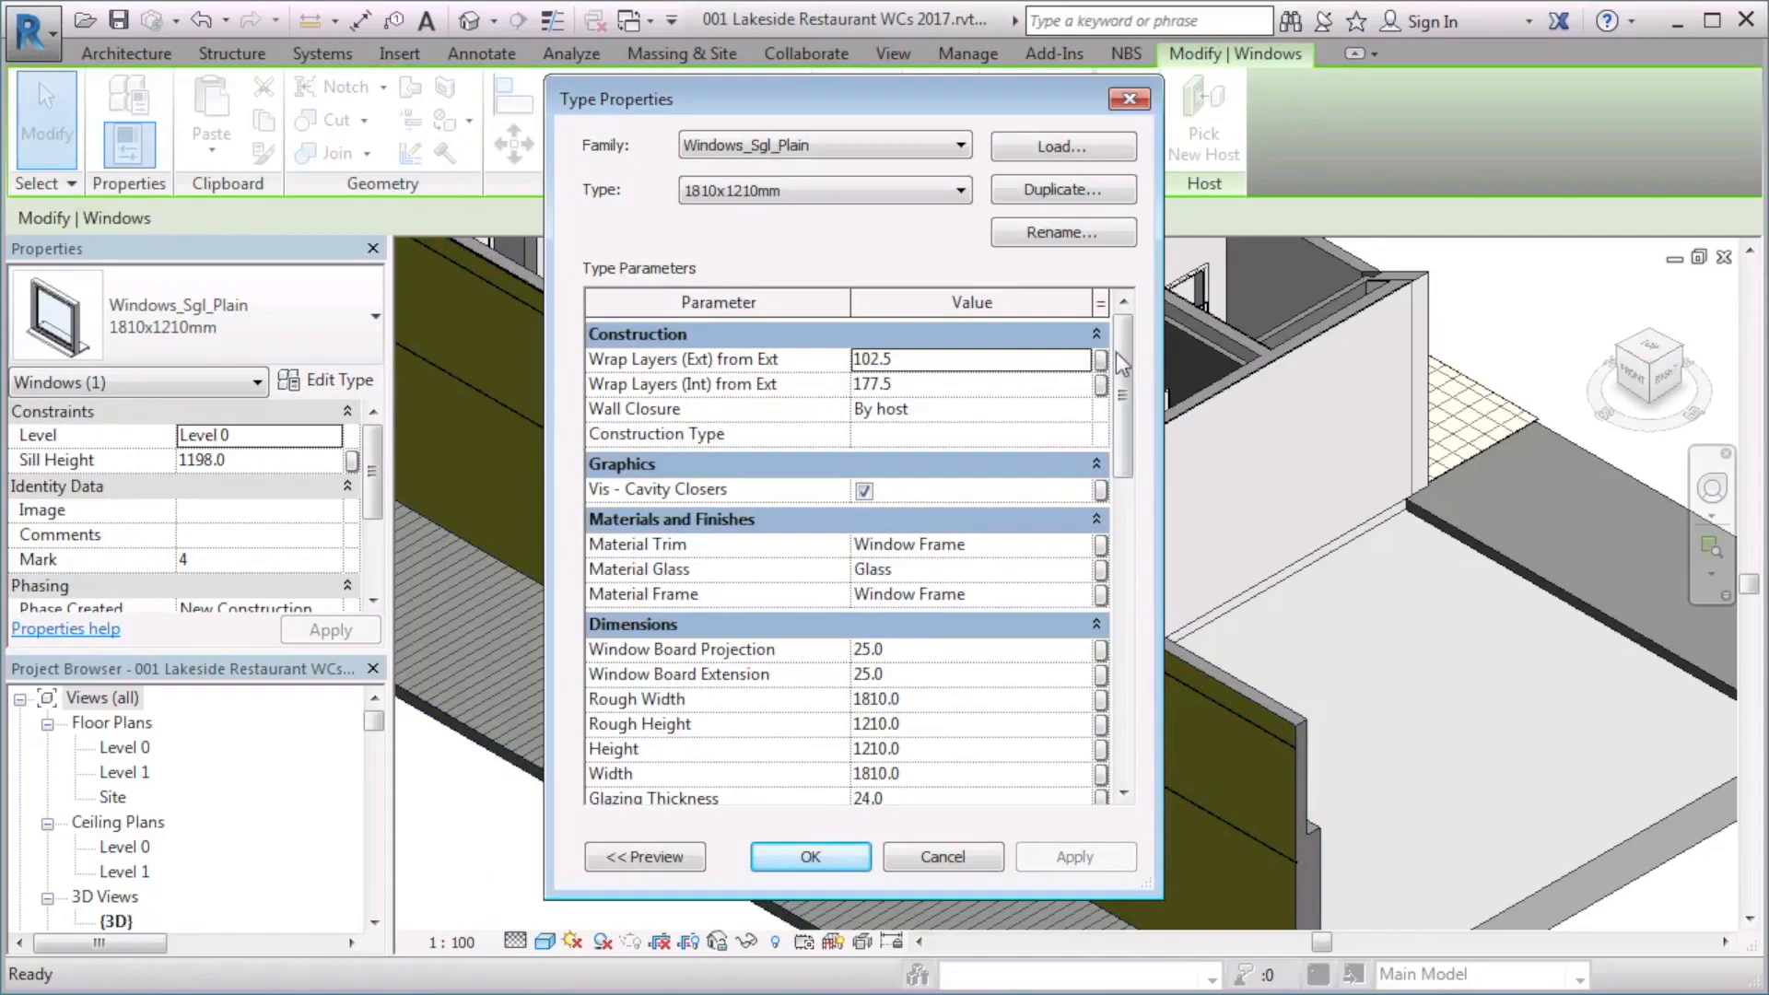
{"action": "scroll", "scroll_direction": "down", "scroll_amount": 3}
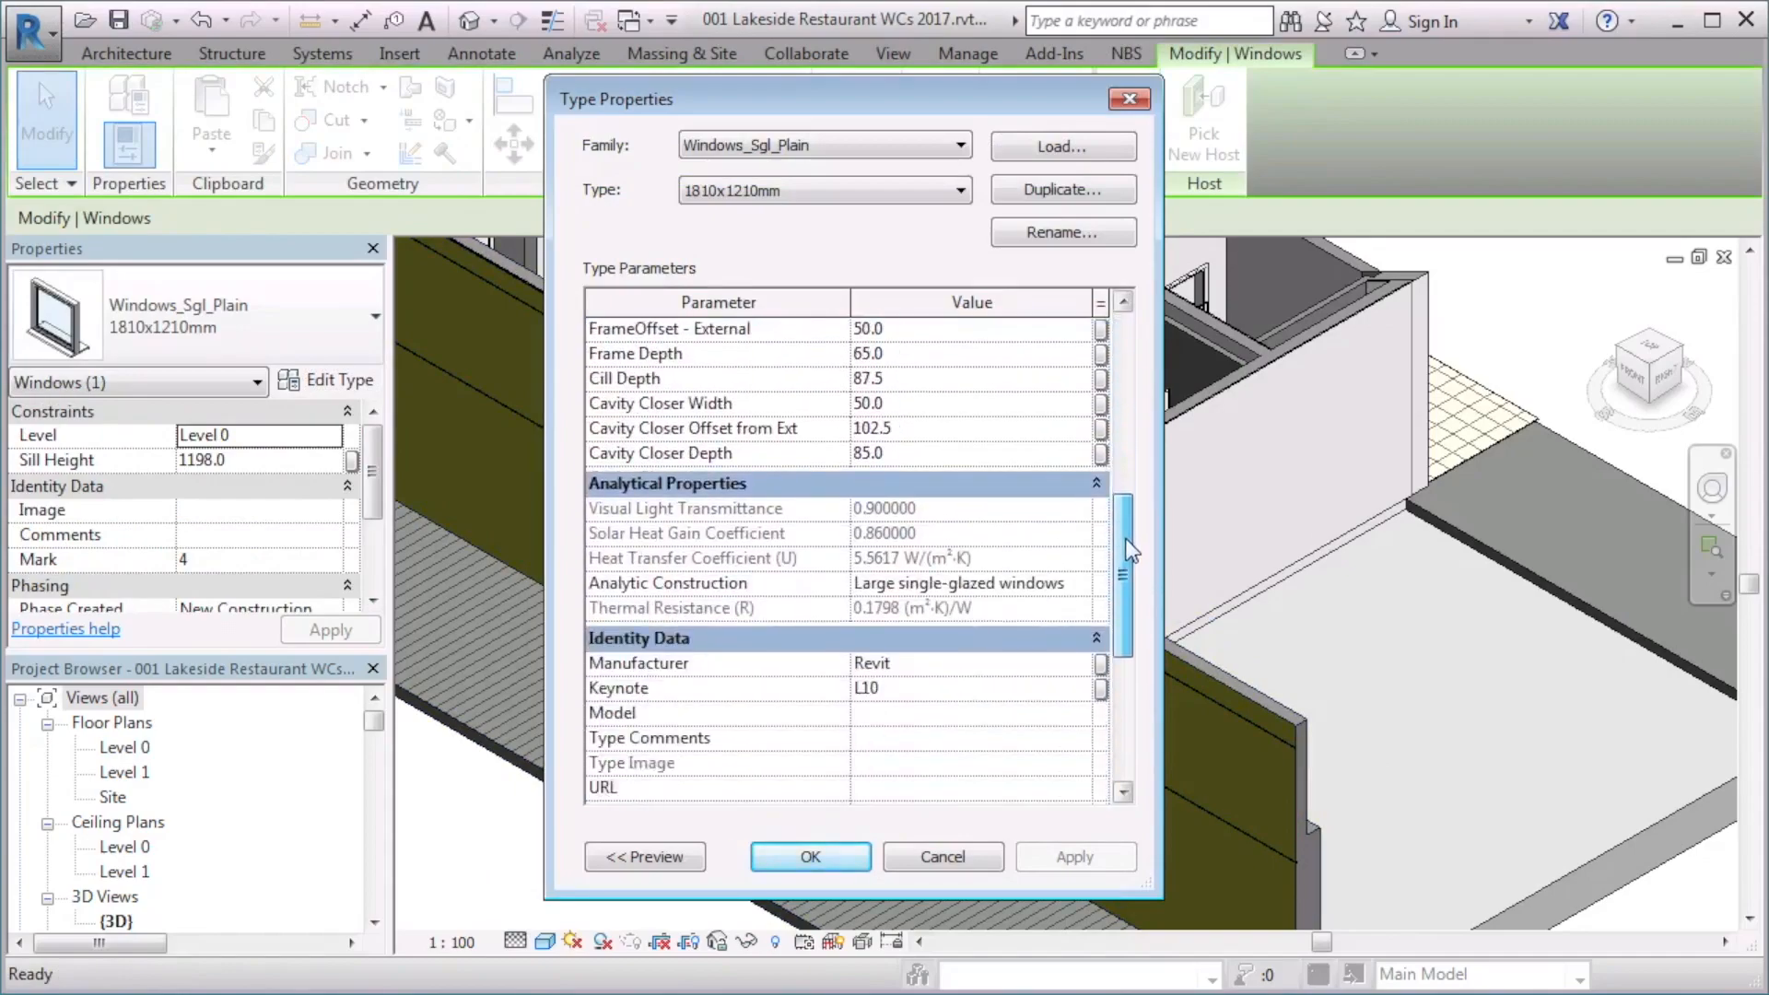
{"action": "scroll", "scroll_direction": "down", "scroll_amount": 3}
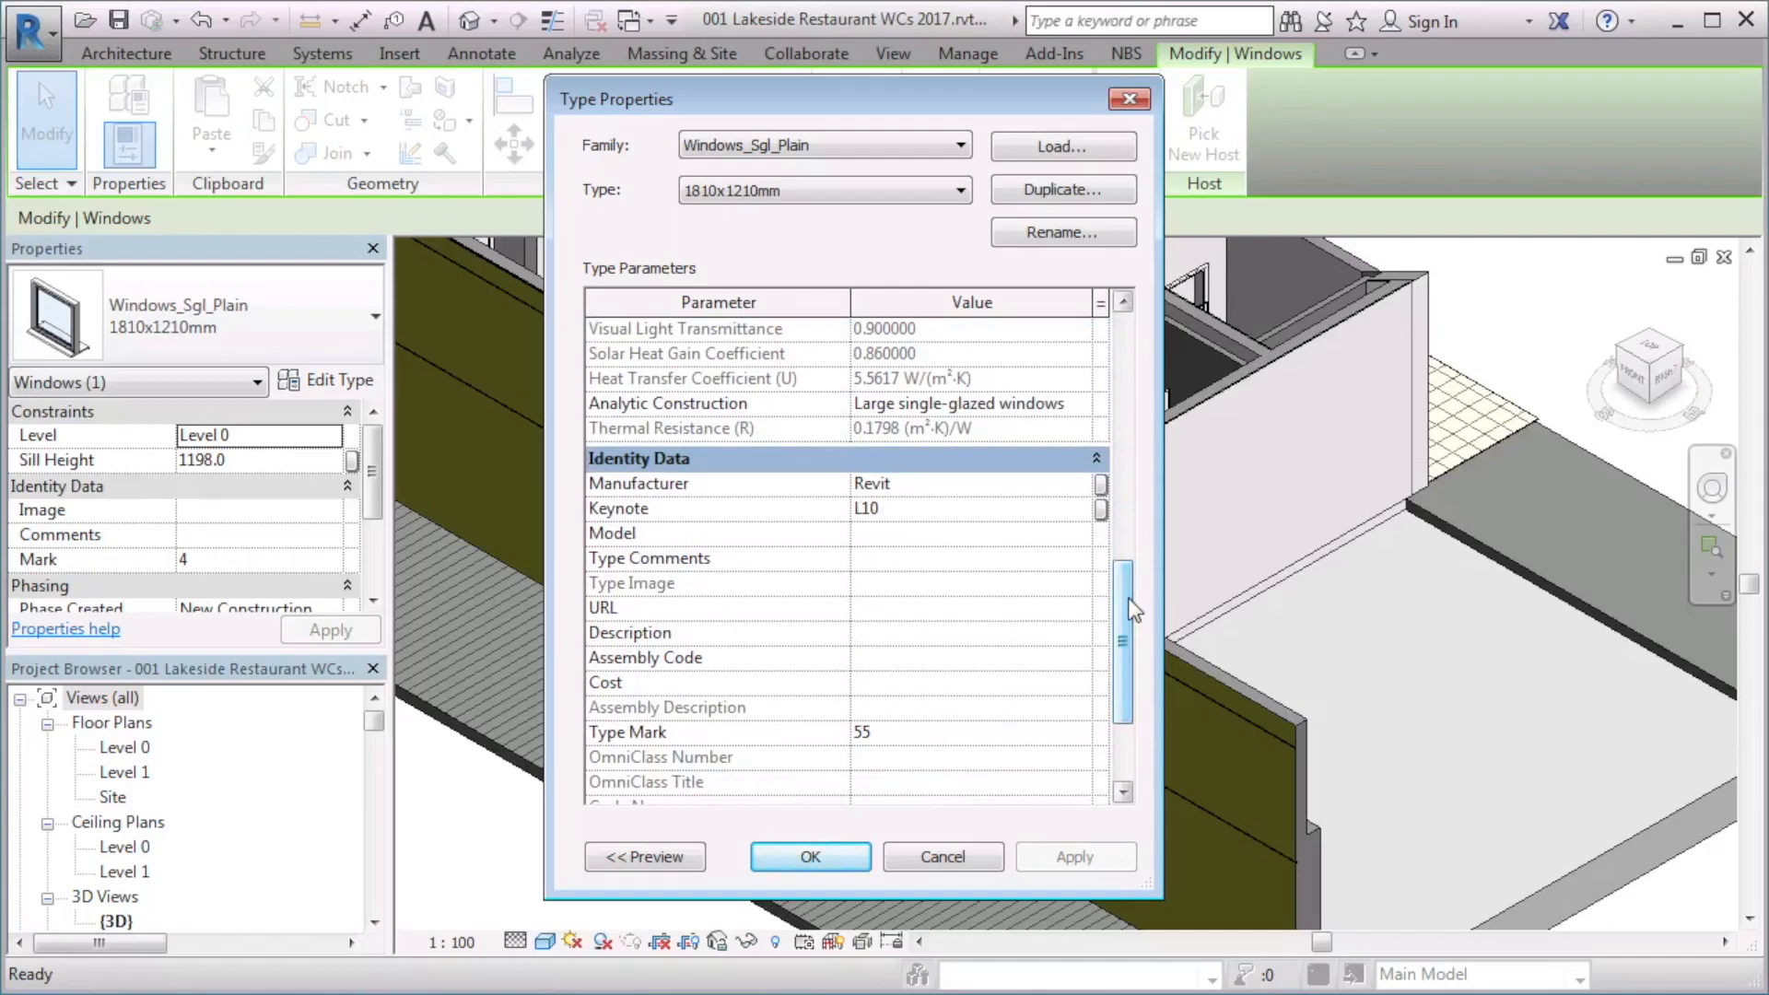
{"action": "left_click", "coordinate": [811, 857]}
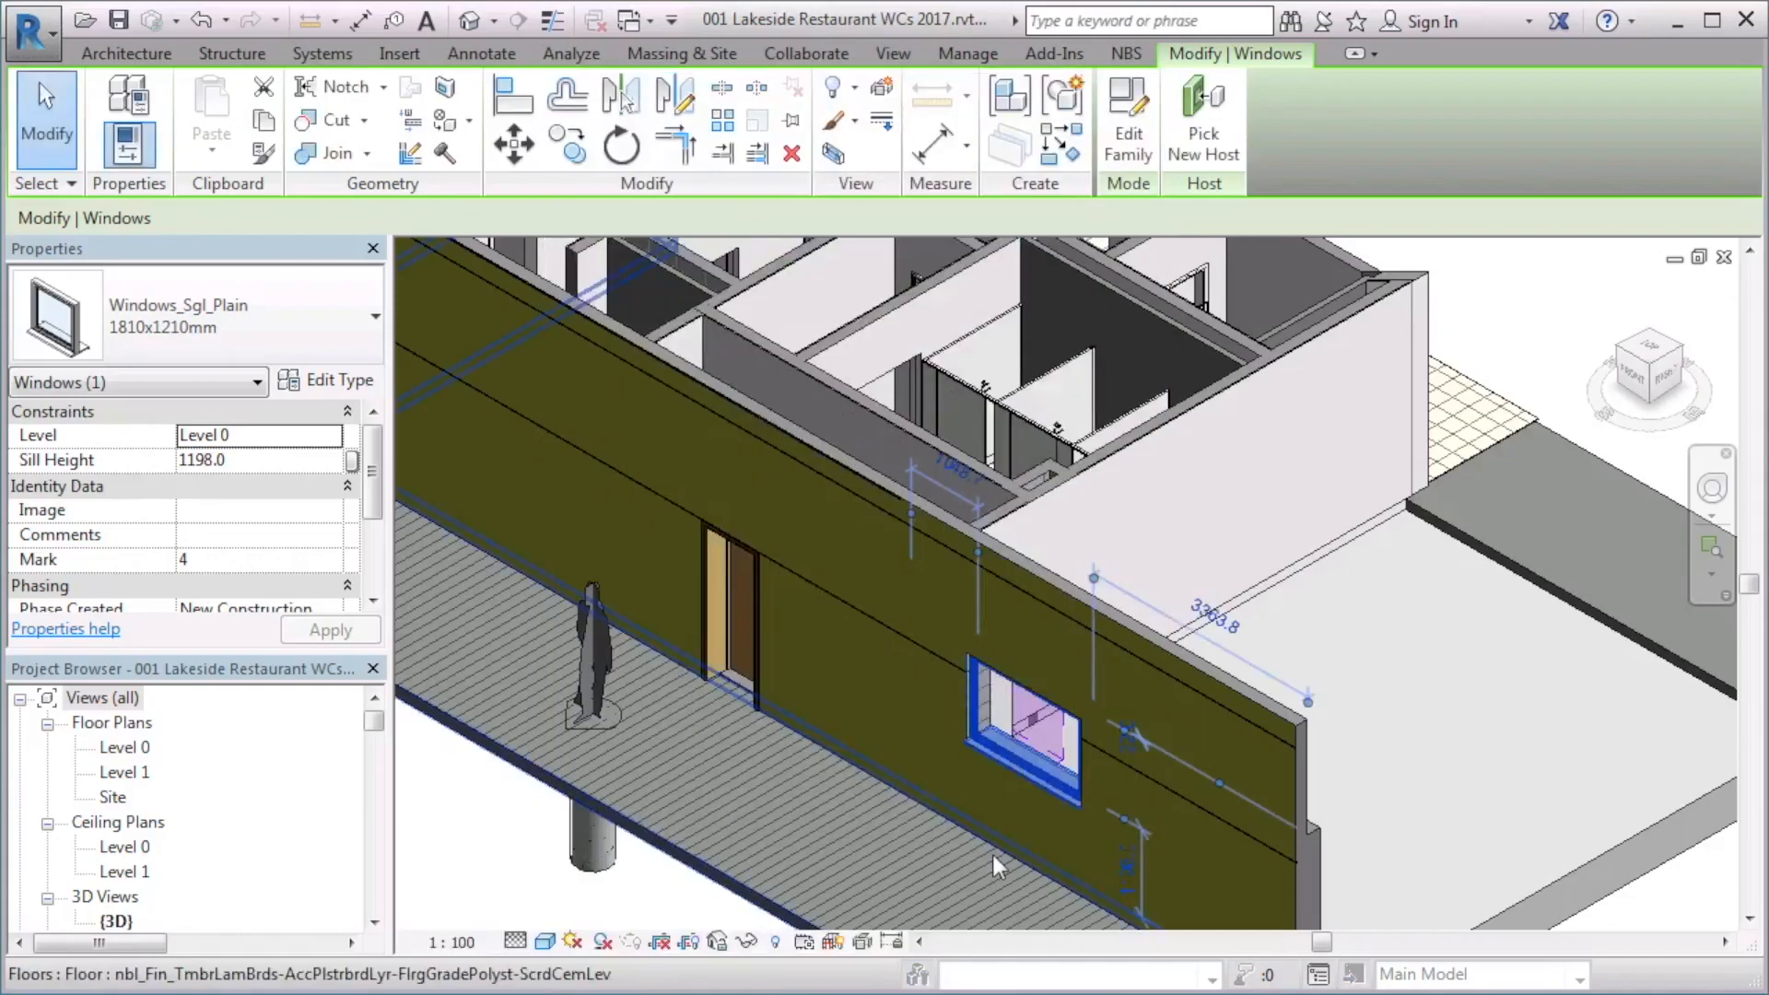
Associate the window with the Office Master 'Window system' clause via the NBS tools
{"action": "left_click", "coordinate": [1125, 54]}
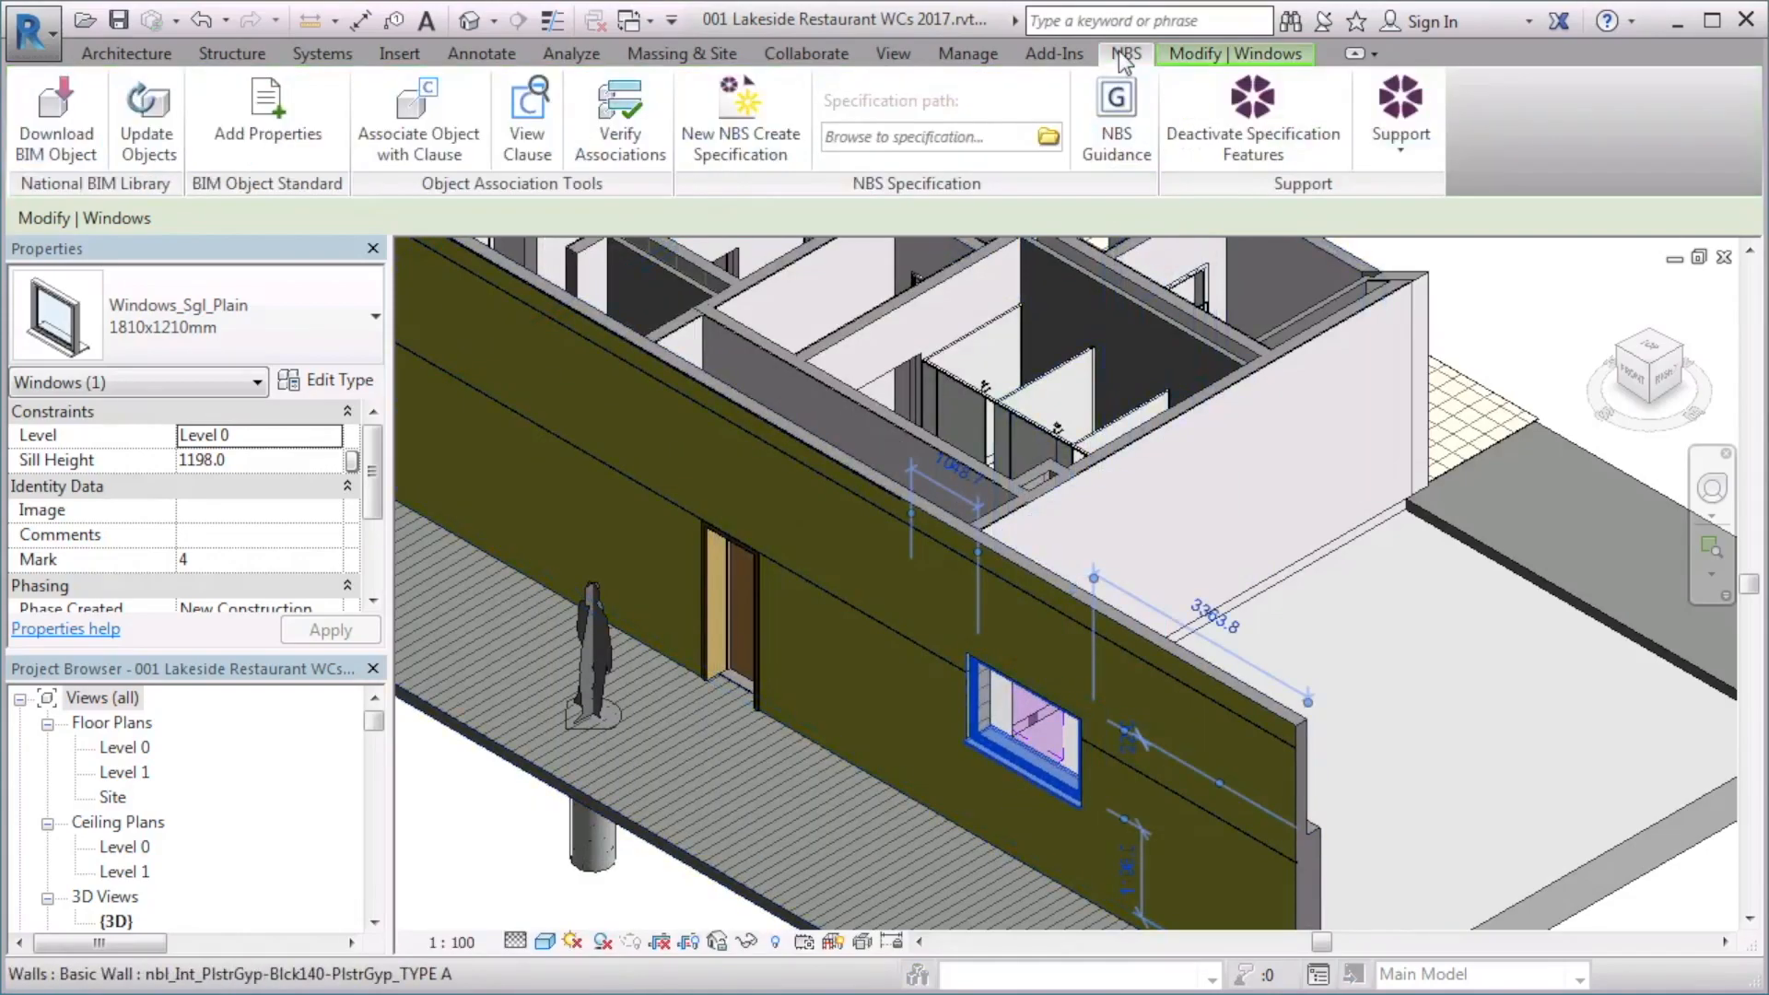
{"action": "left_click", "coordinate": [416, 101]}
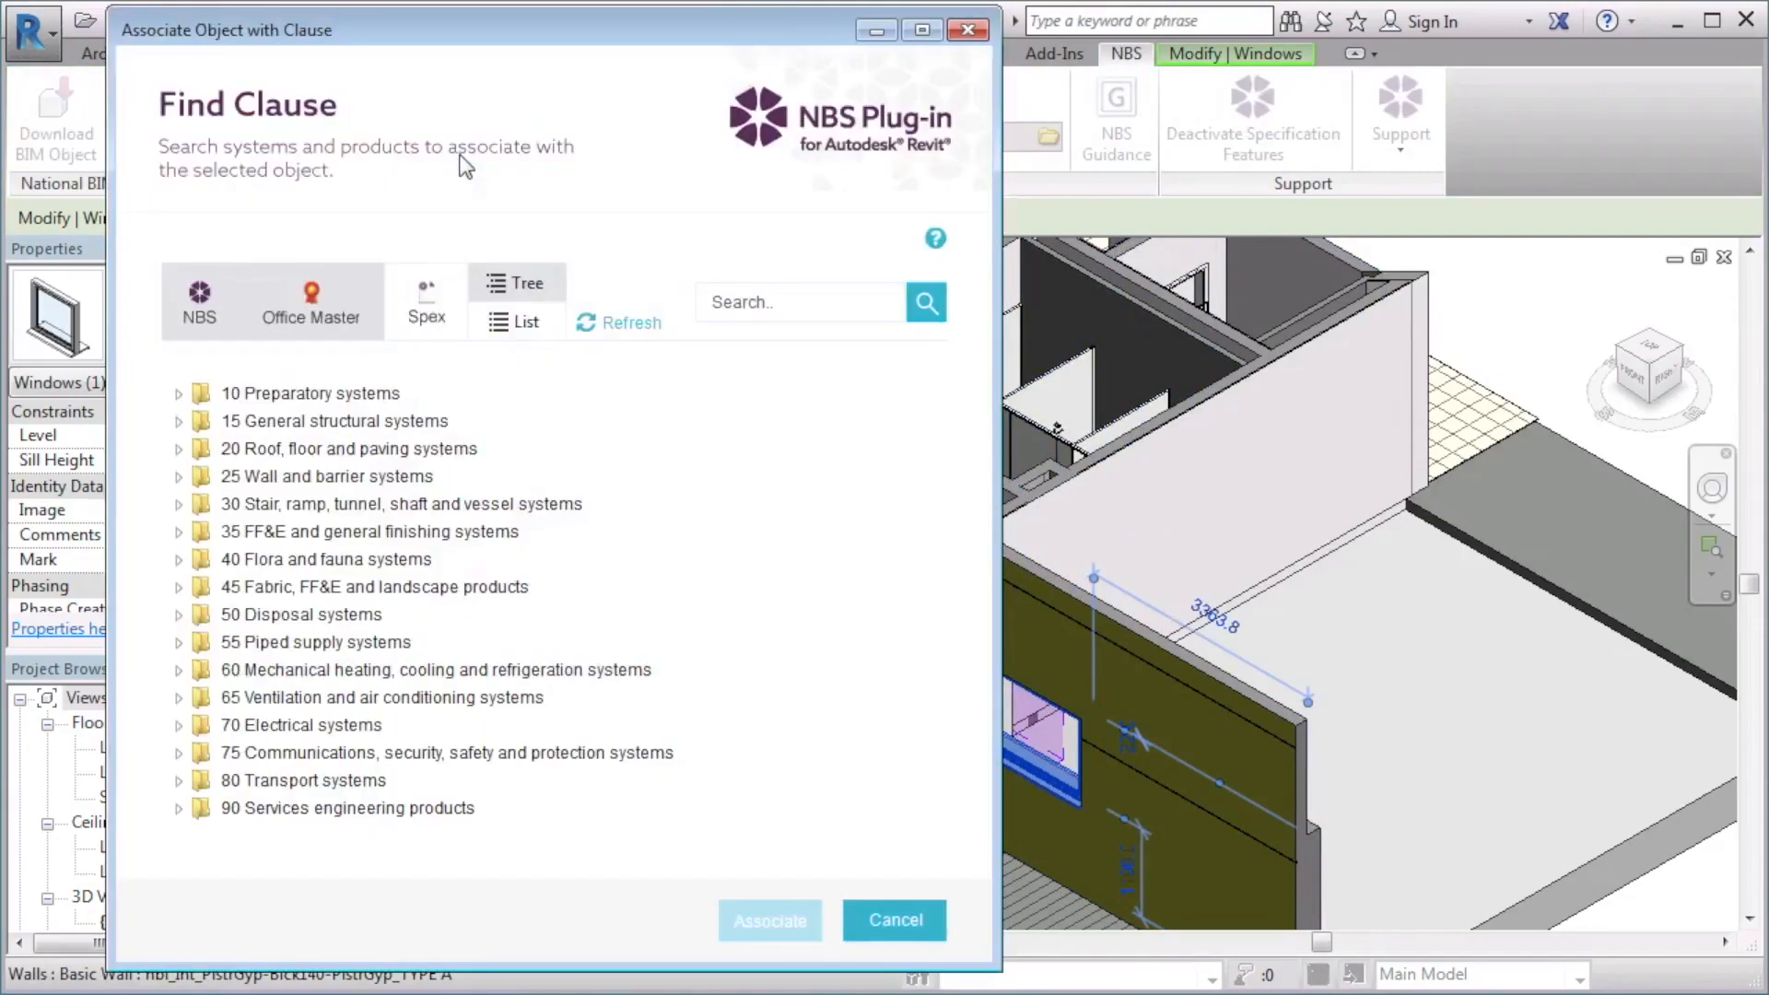
{"action": "mouse_move", "coordinate": [228, 331]}
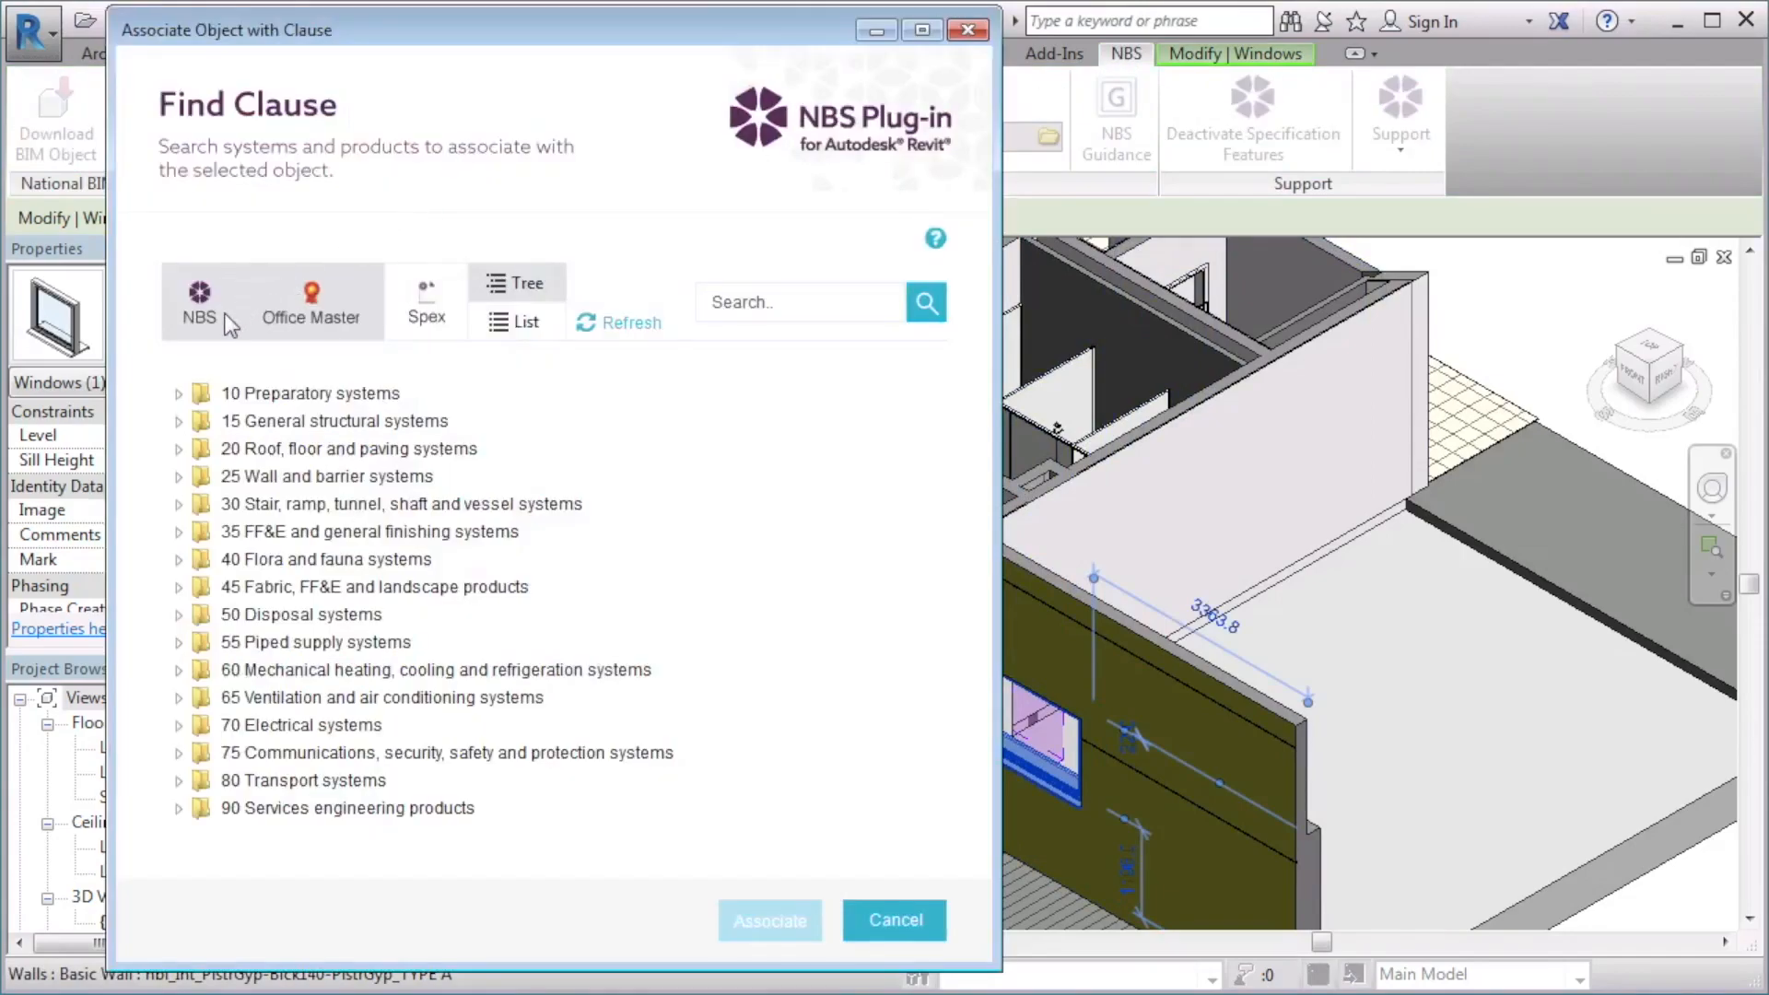
{"action": "mouse_move", "coordinate": [228, 328]}
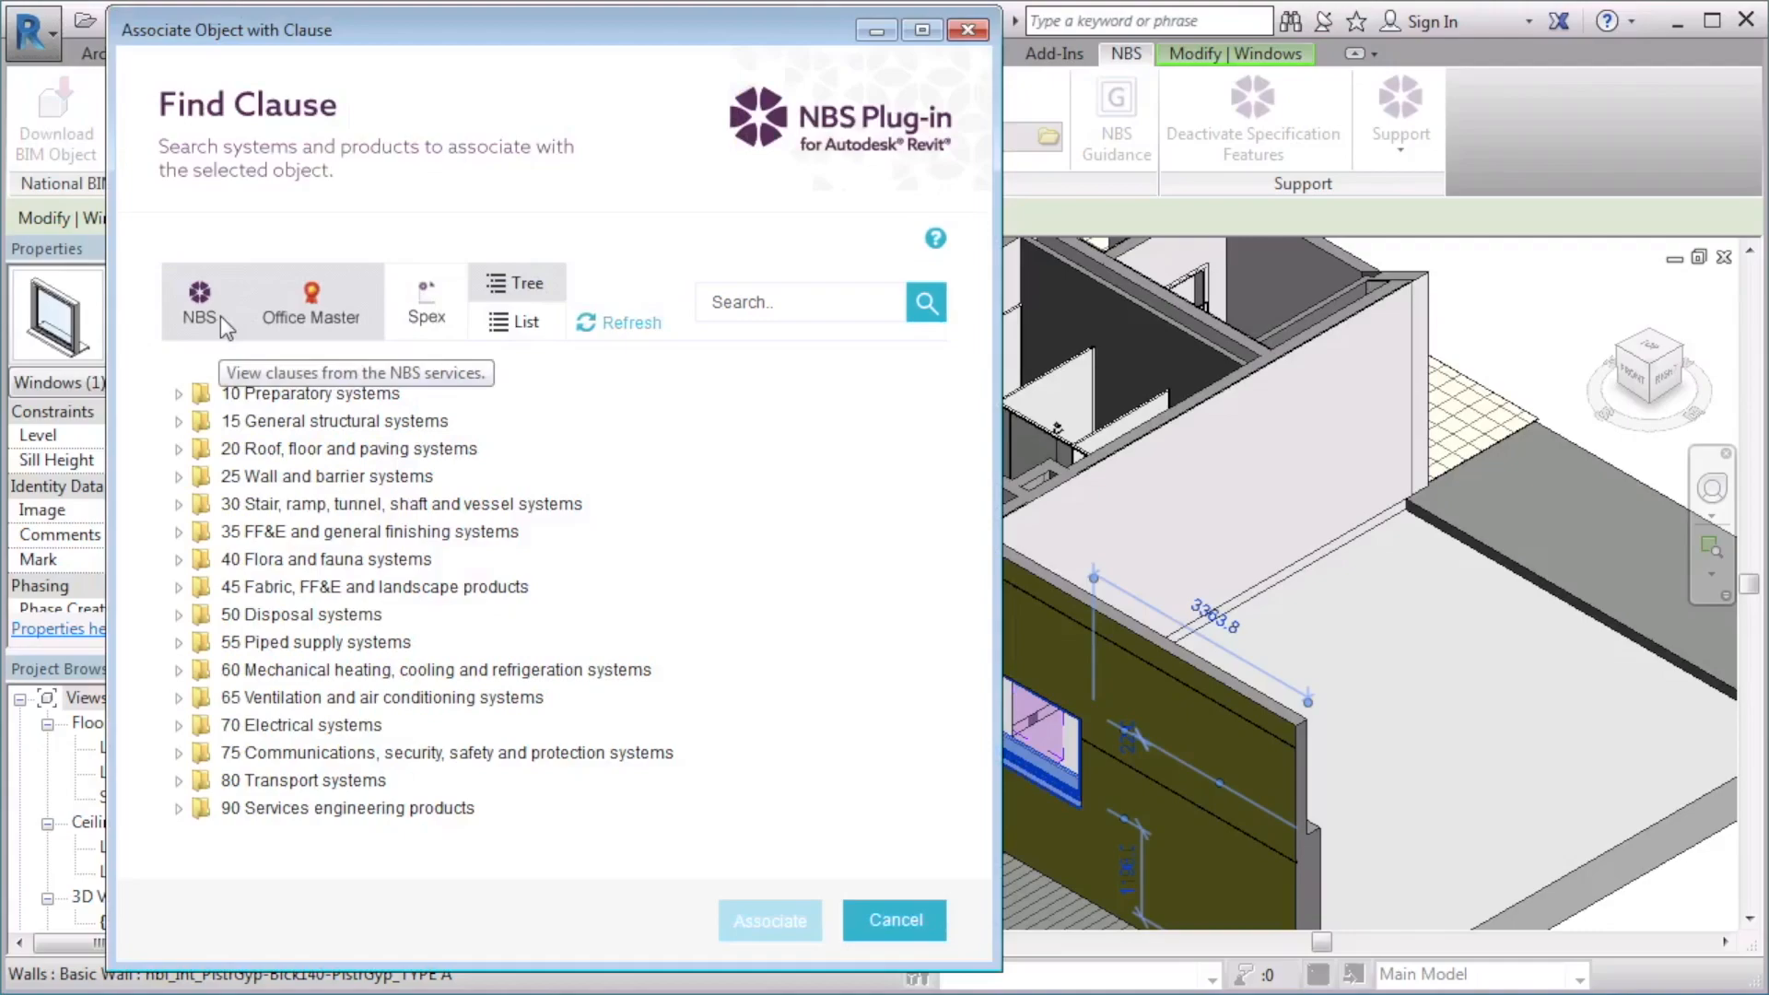
{"action": "mouse_move", "coordinate": [317, 321]}
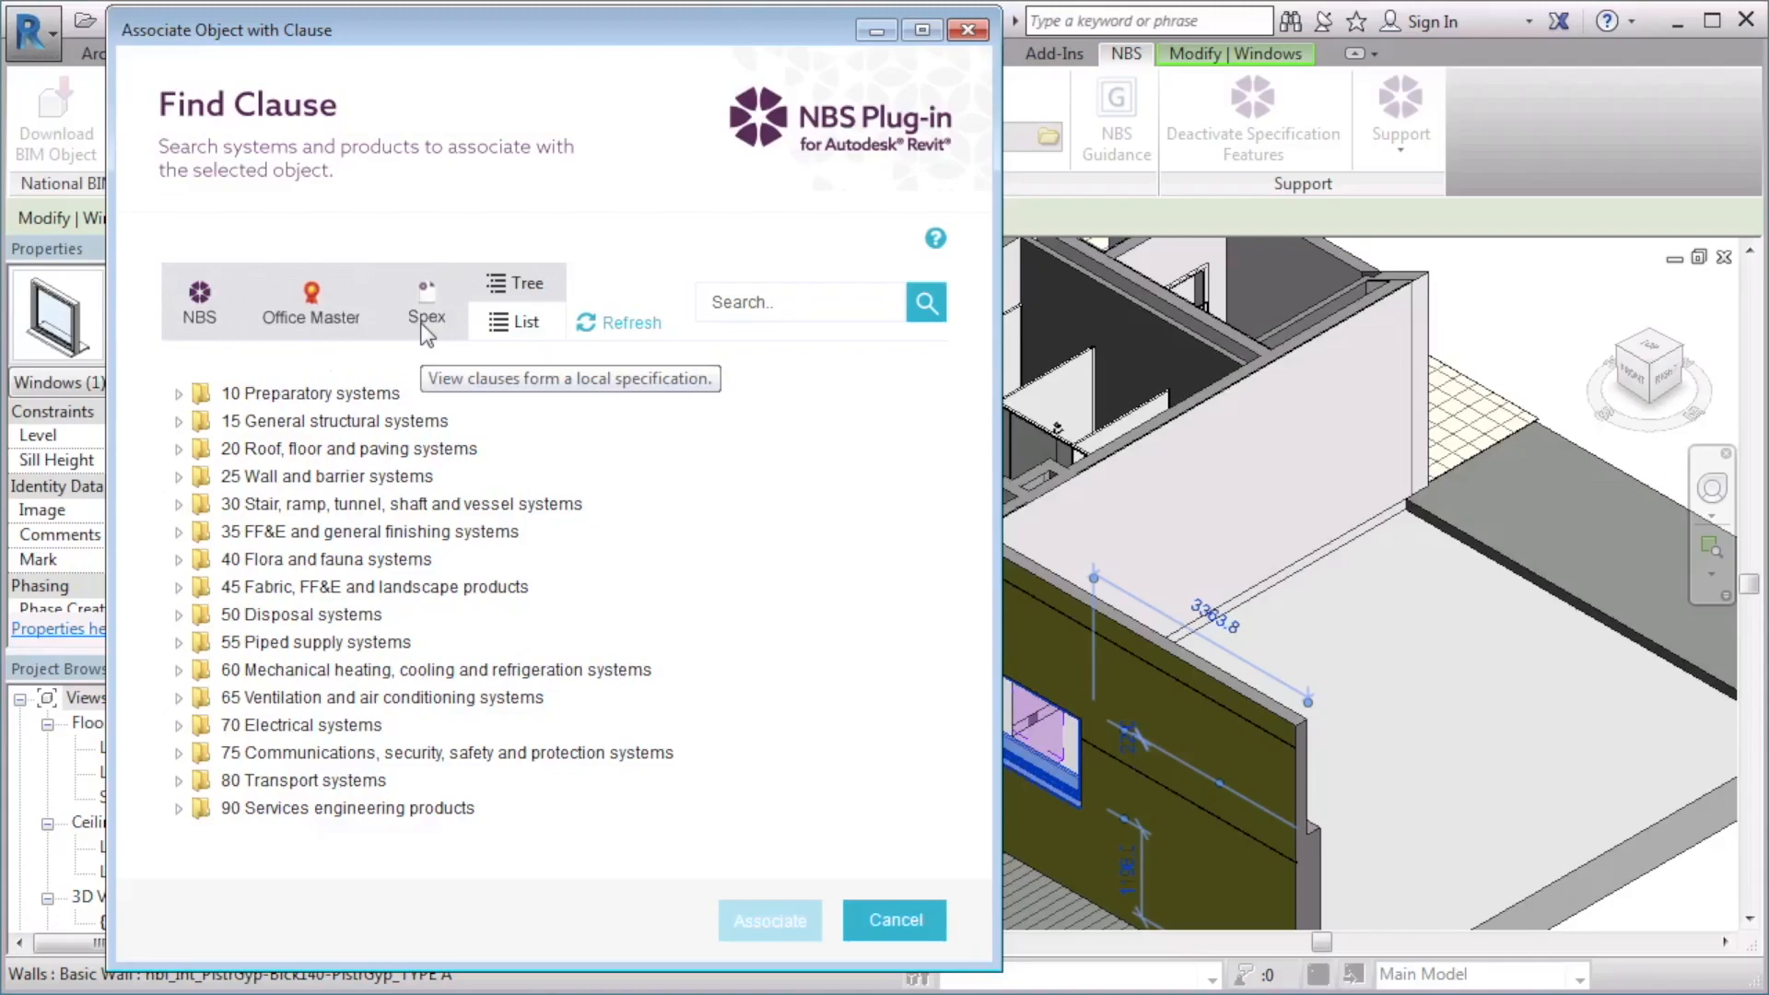
{"action": "left_click", "coordinate": [199, 304]}
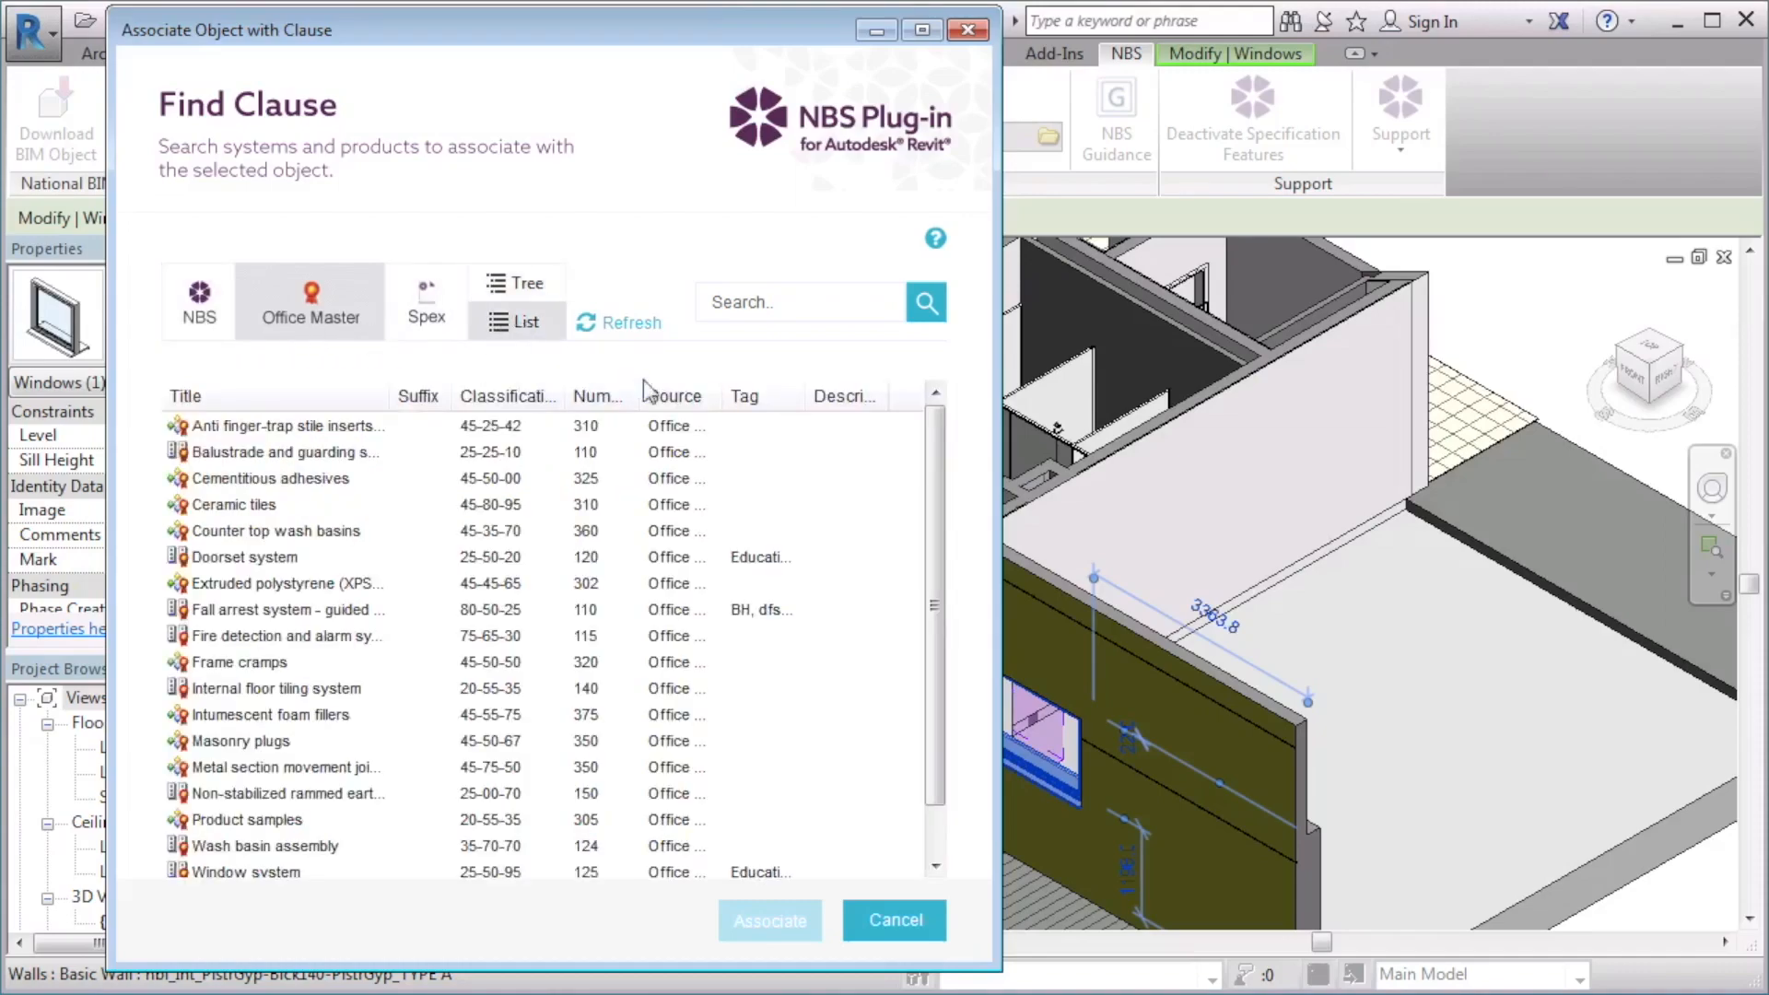
{"action": "scroll", "scroll_direction": "down", "scroll_amount": 3}
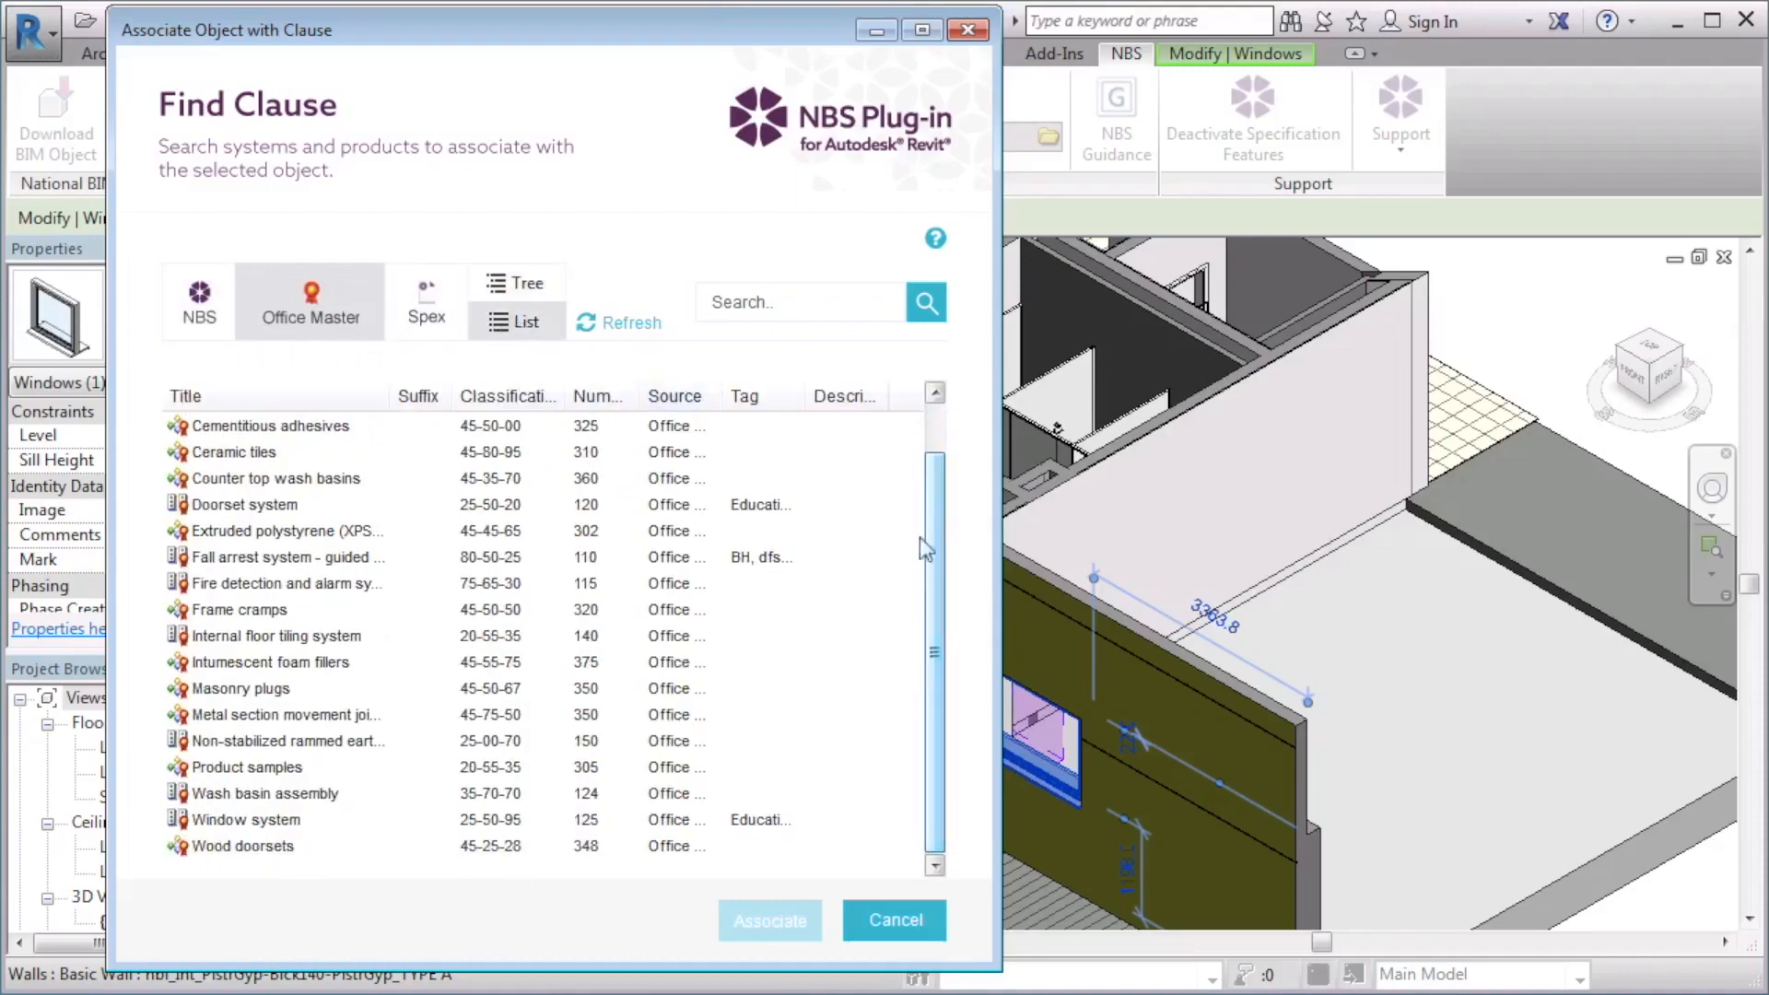
{"action": "left_click", "coordinate": [245, 820]}
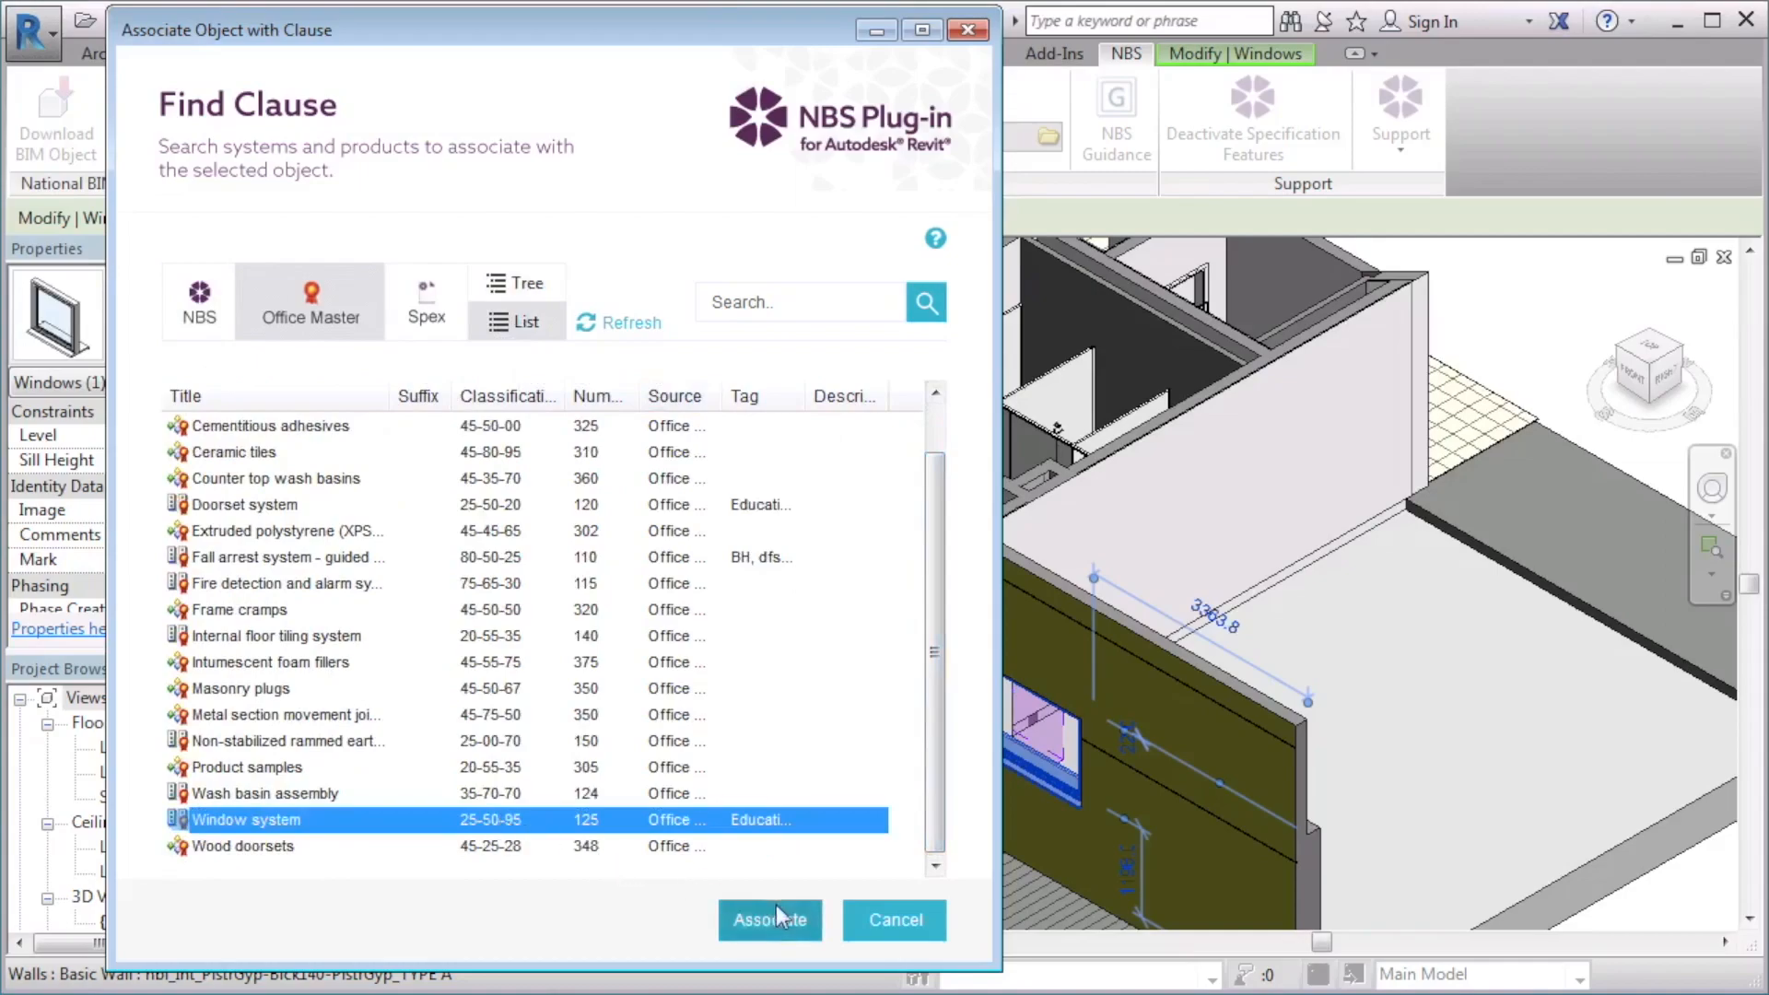
{"action": "left_click", "coordinate": [770, 922]}
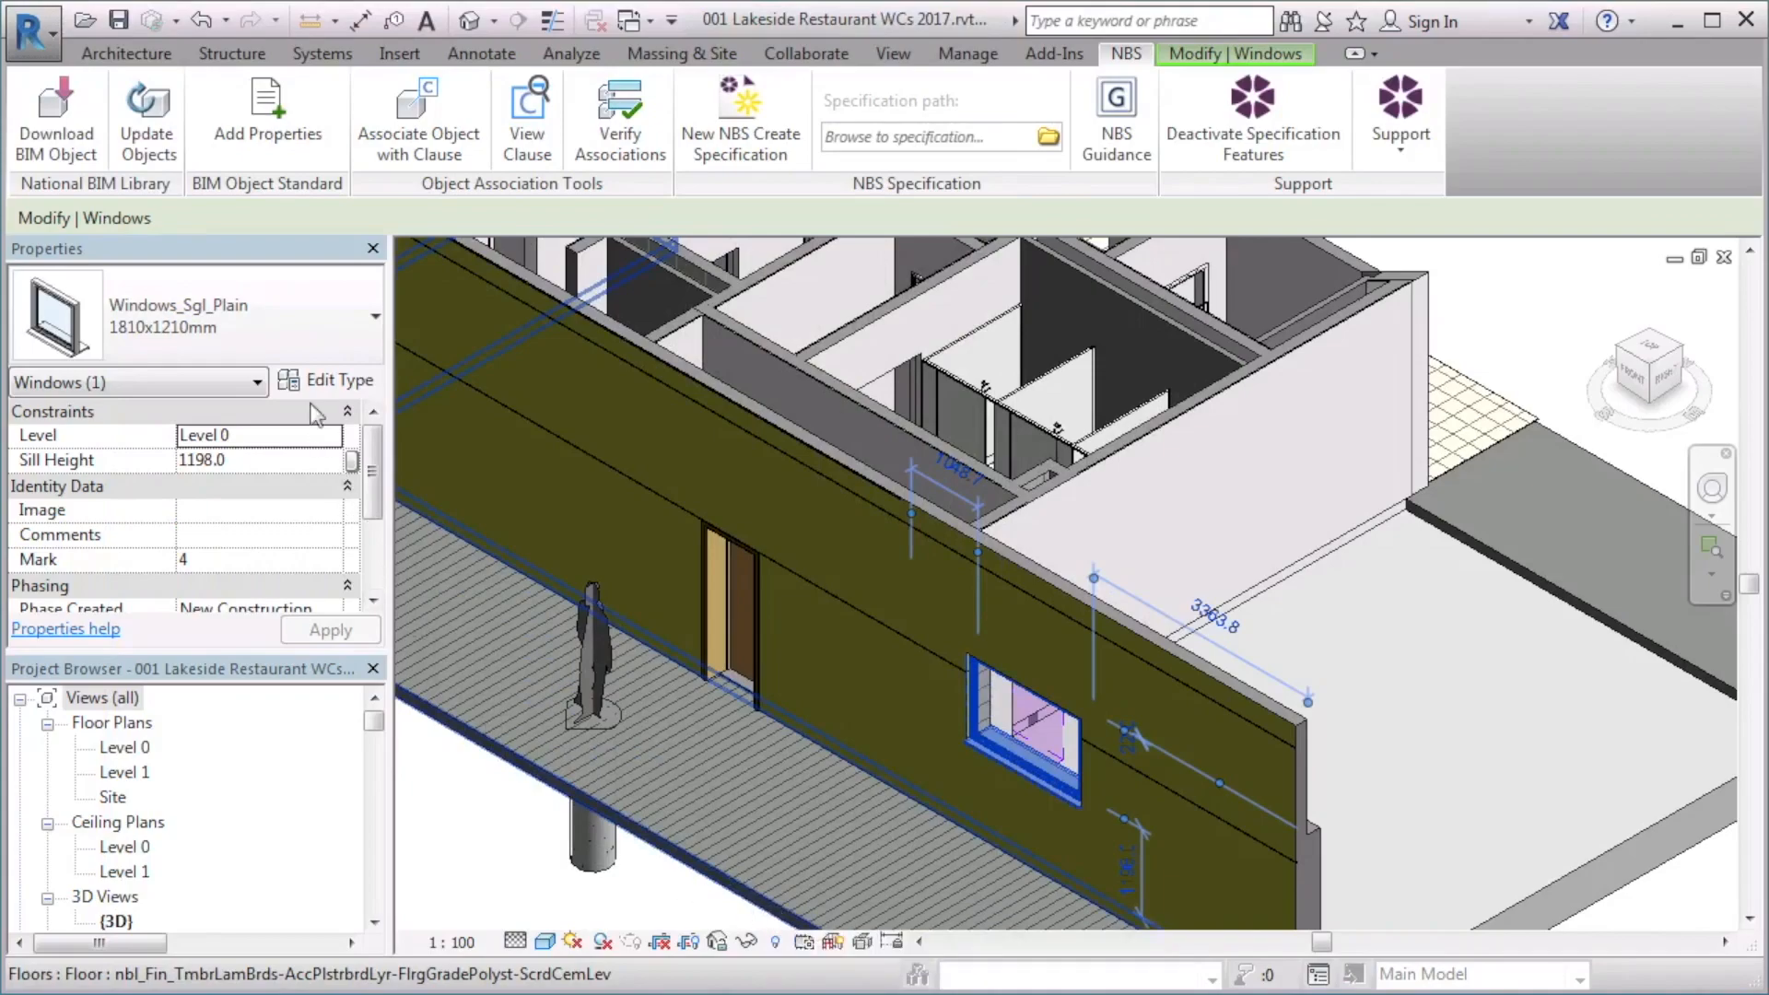
{"action": "left_click", "coordinate": [339, 380]}
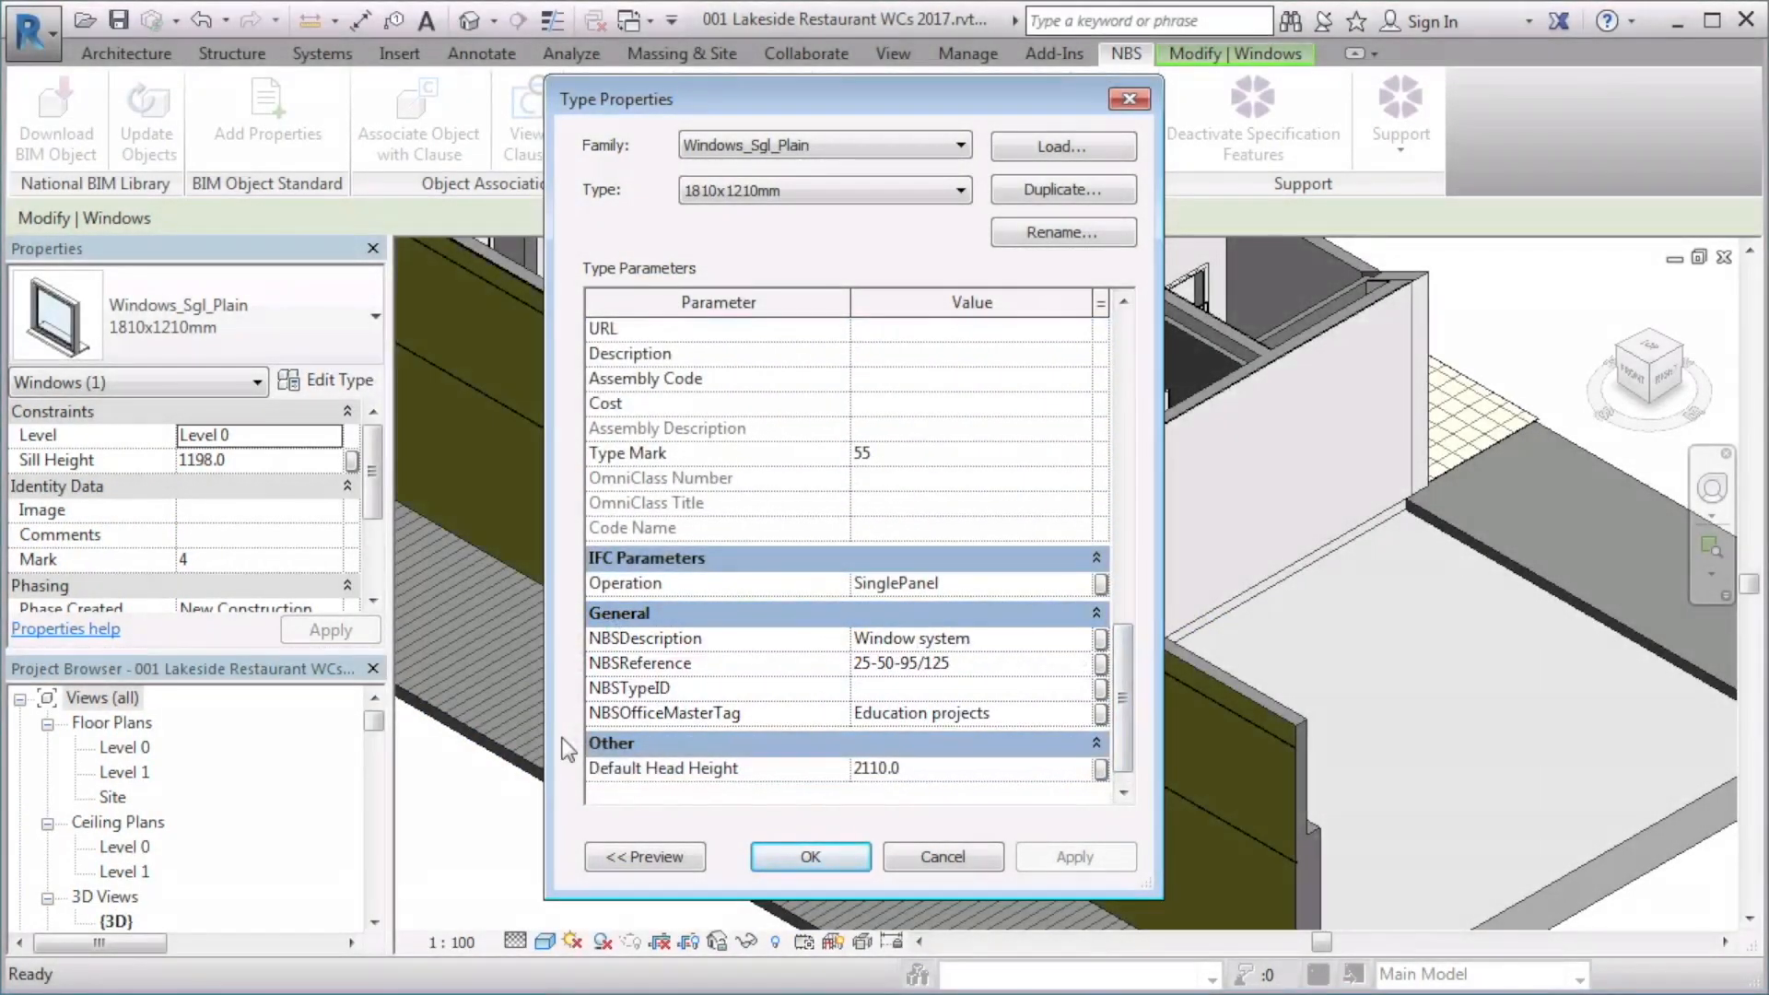
{"action": "left_click", "coordinate": [810, 857]}
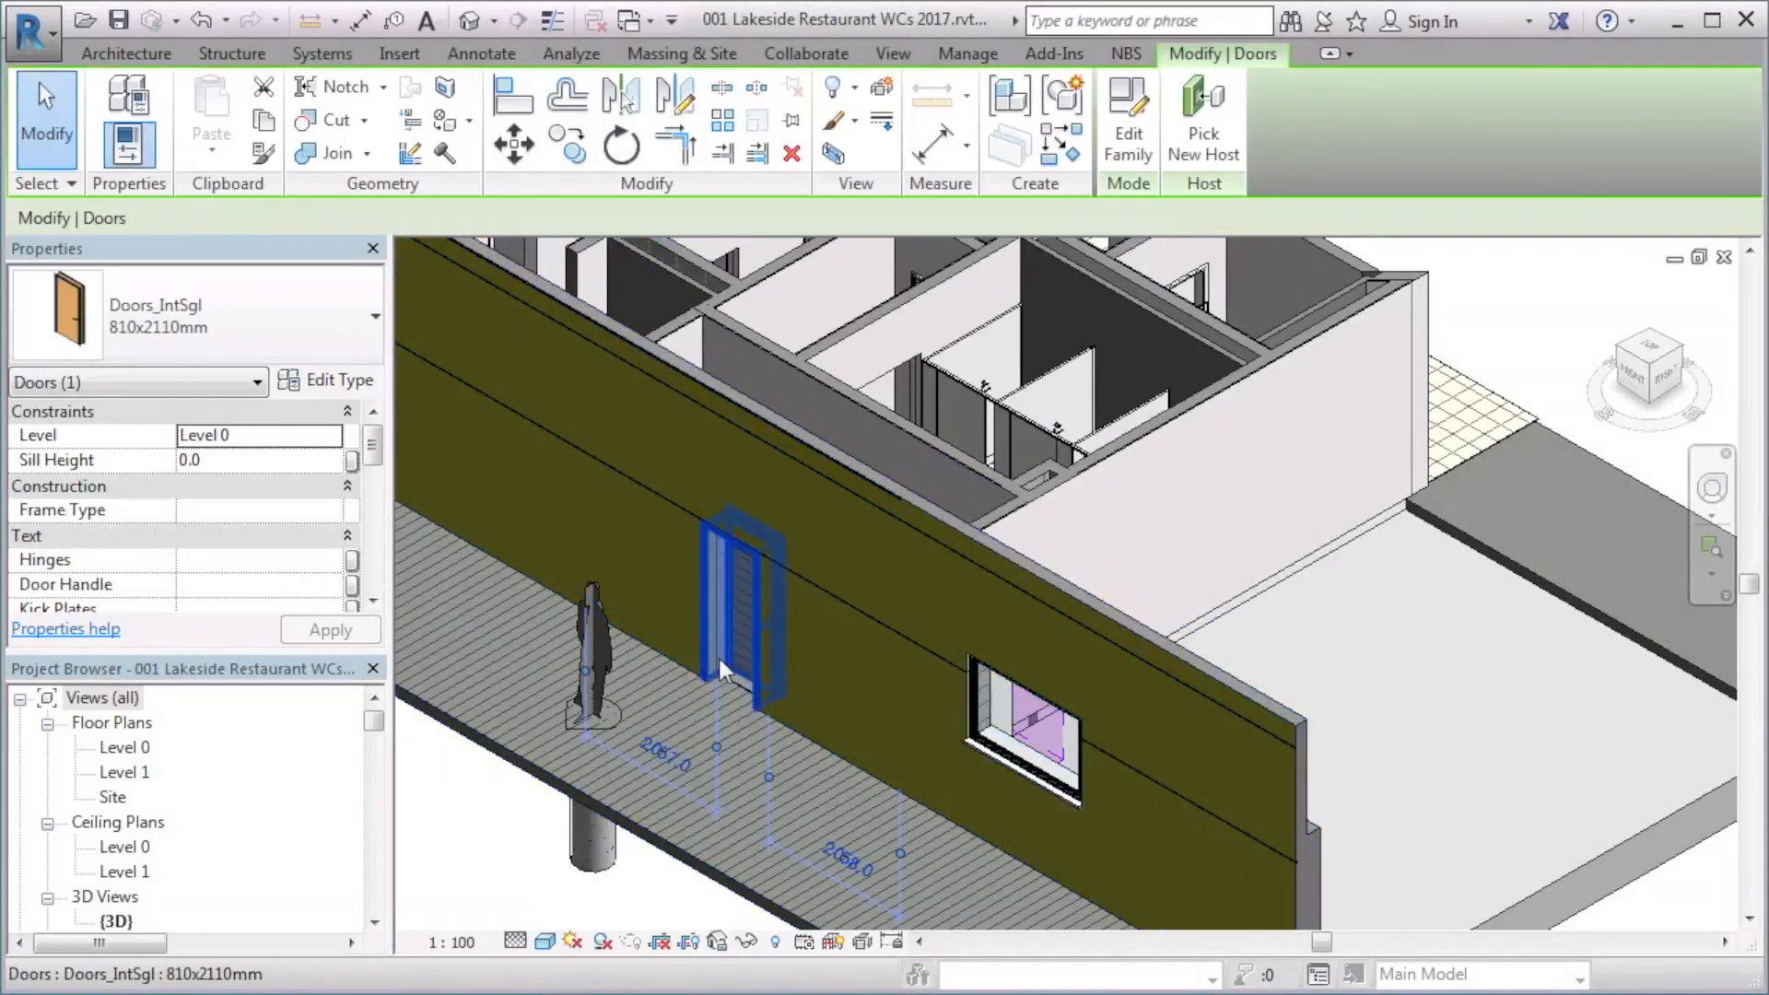
Edit the interior Doors_IntSgl family in the Family Editor and show the NBS ribbon
{"action": "right_click", "coordinate": [726, 669]}
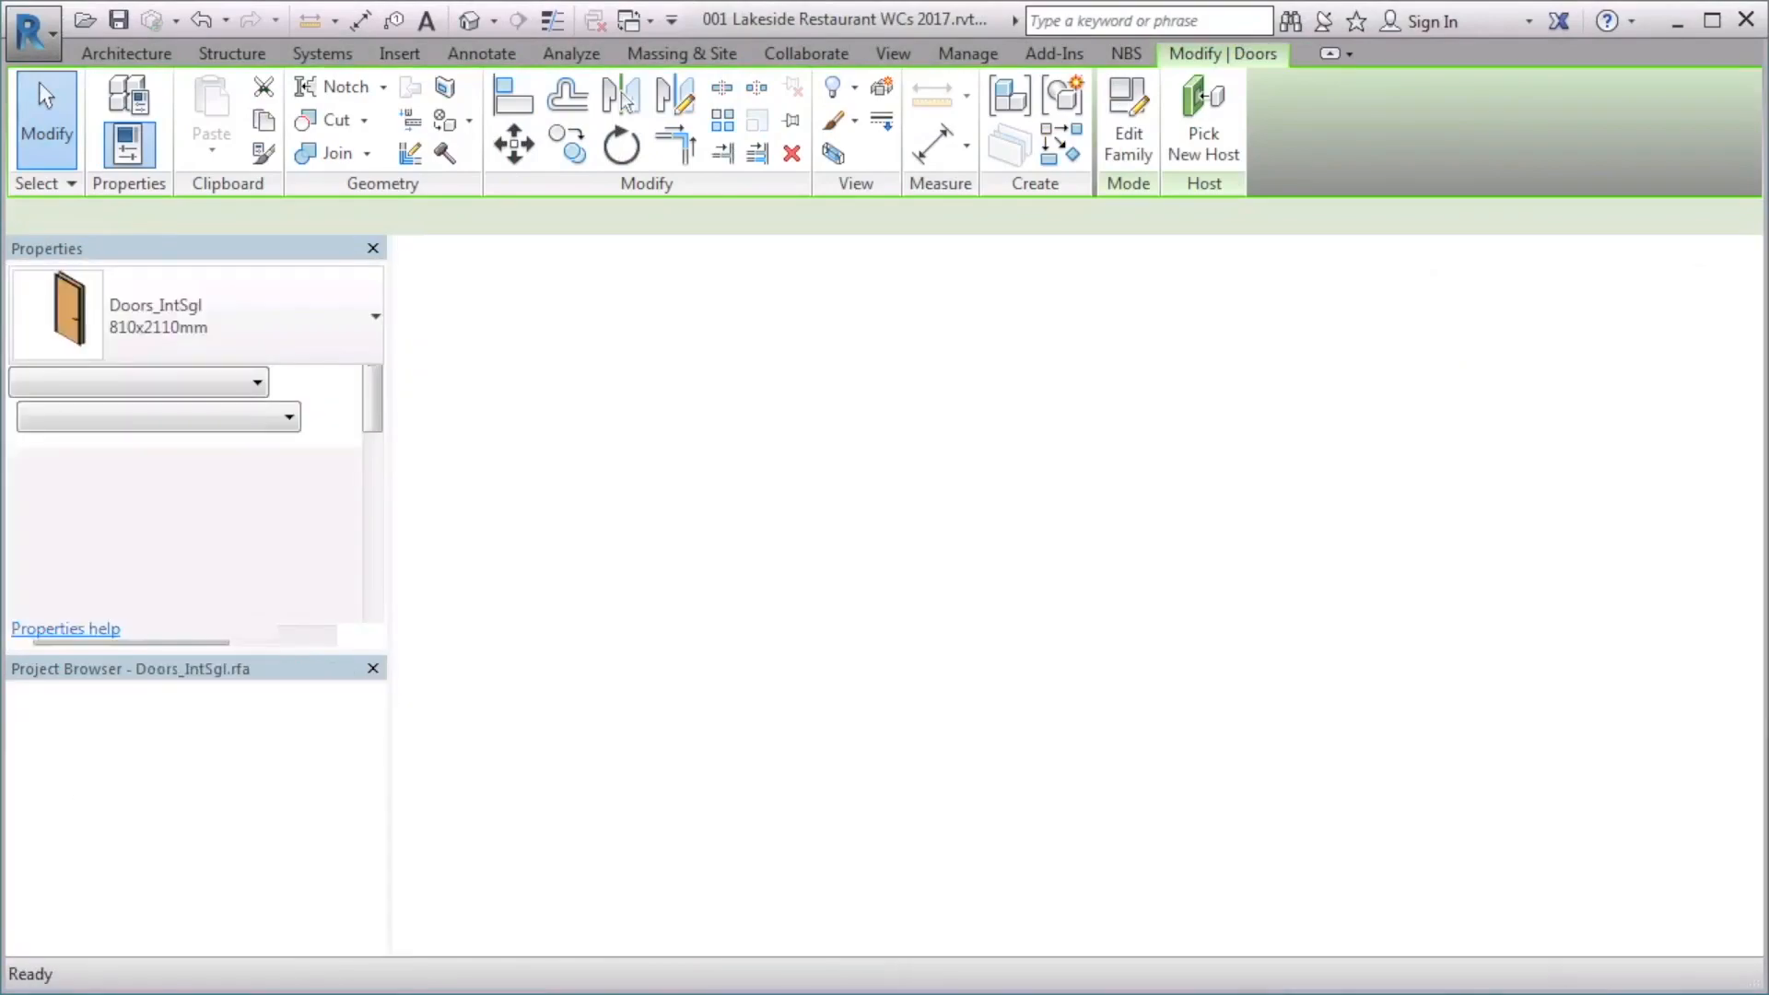
{"action": "left_click", "coordinate": [1127, 110]}
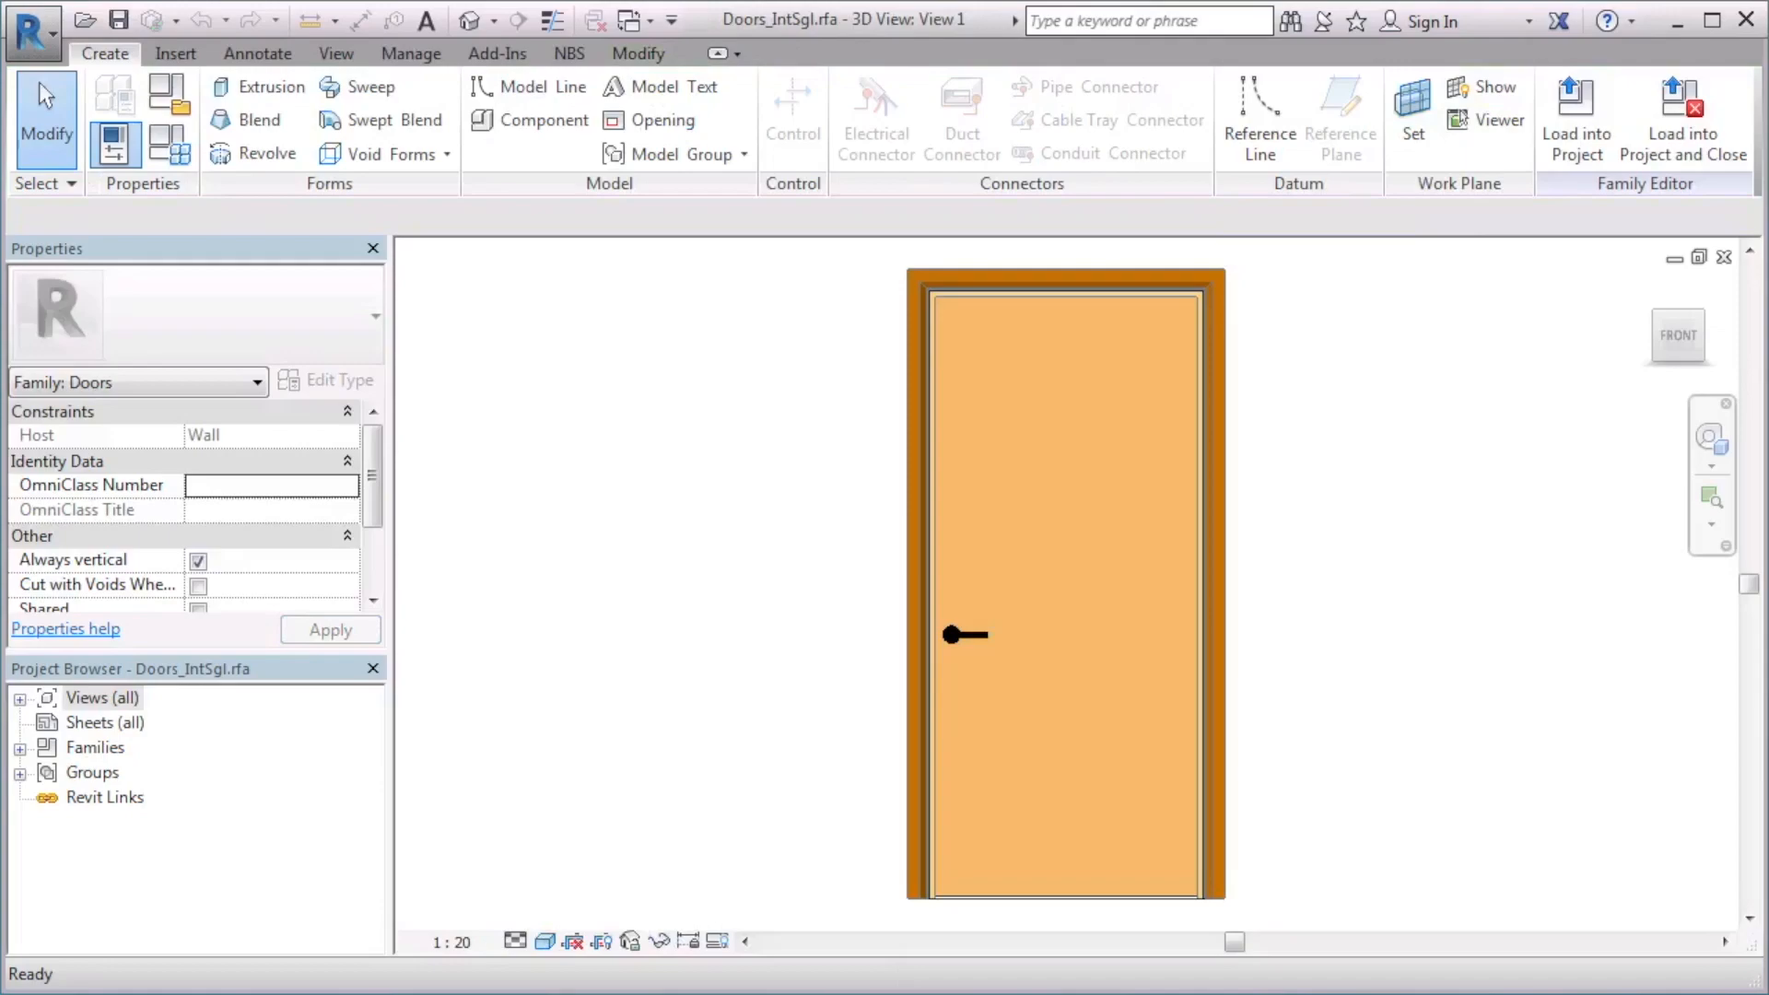
{"action": "mouse_move", "coordinate": [755, 772]}
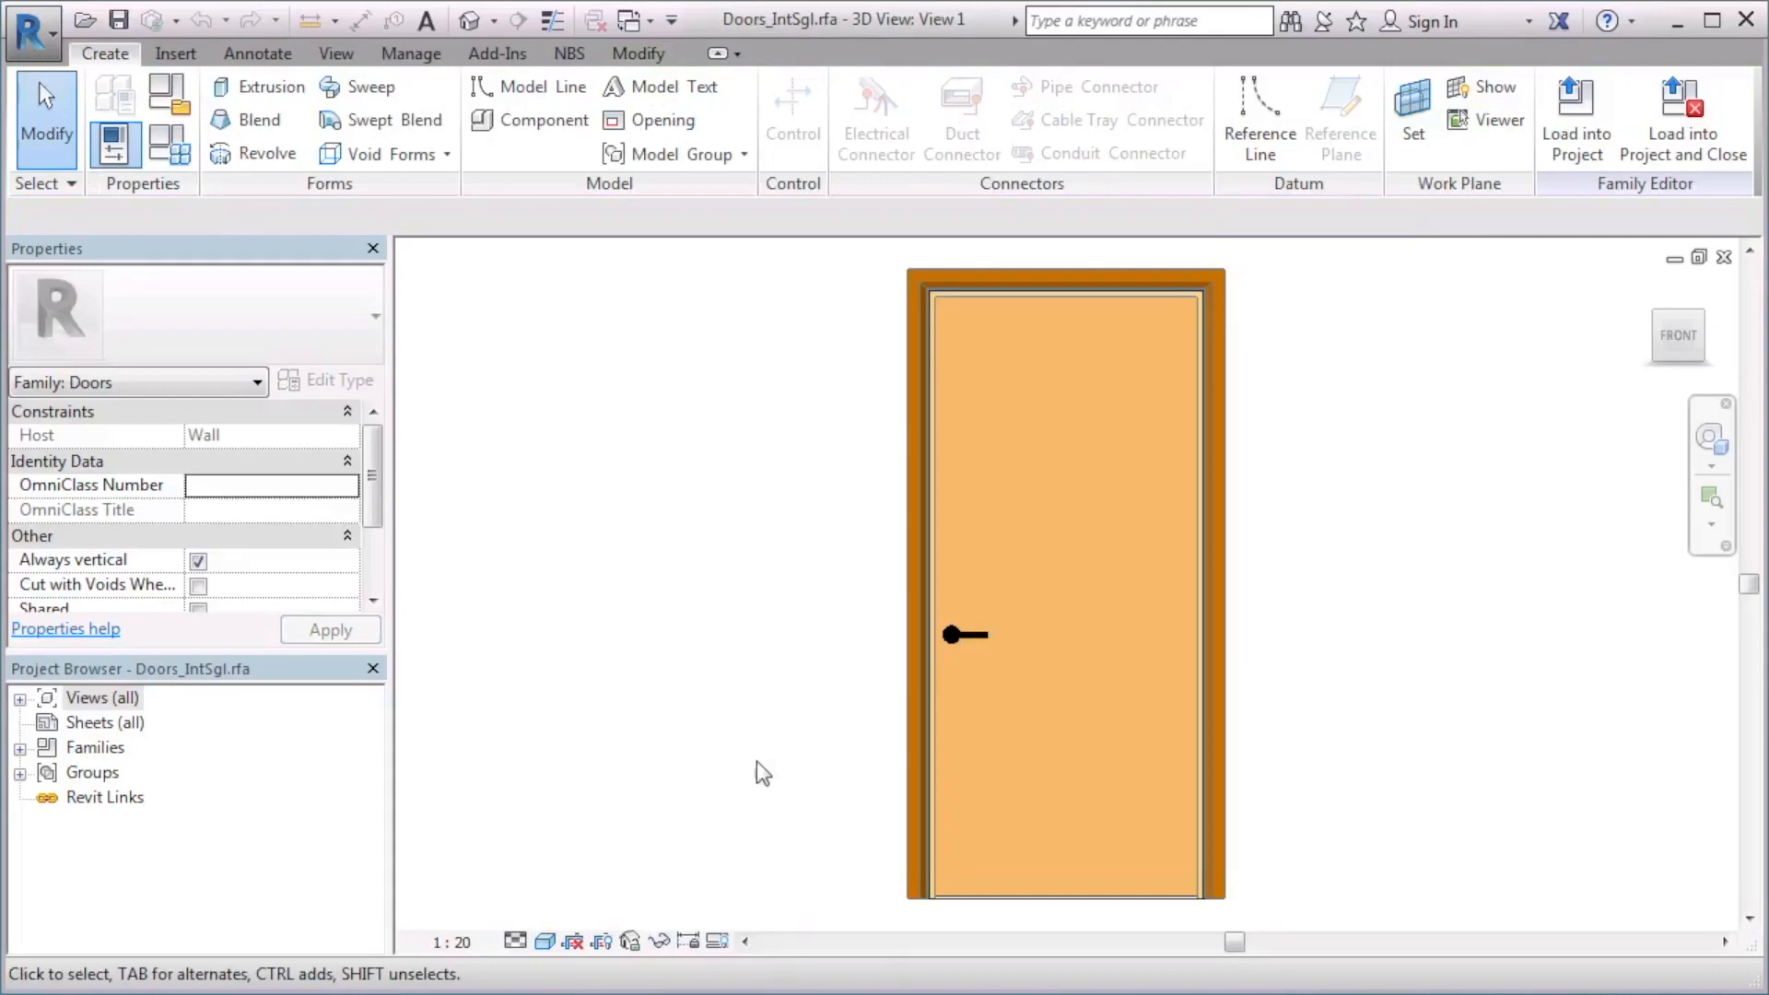
{"action": "left_click", "coordinate": [570, 51]}
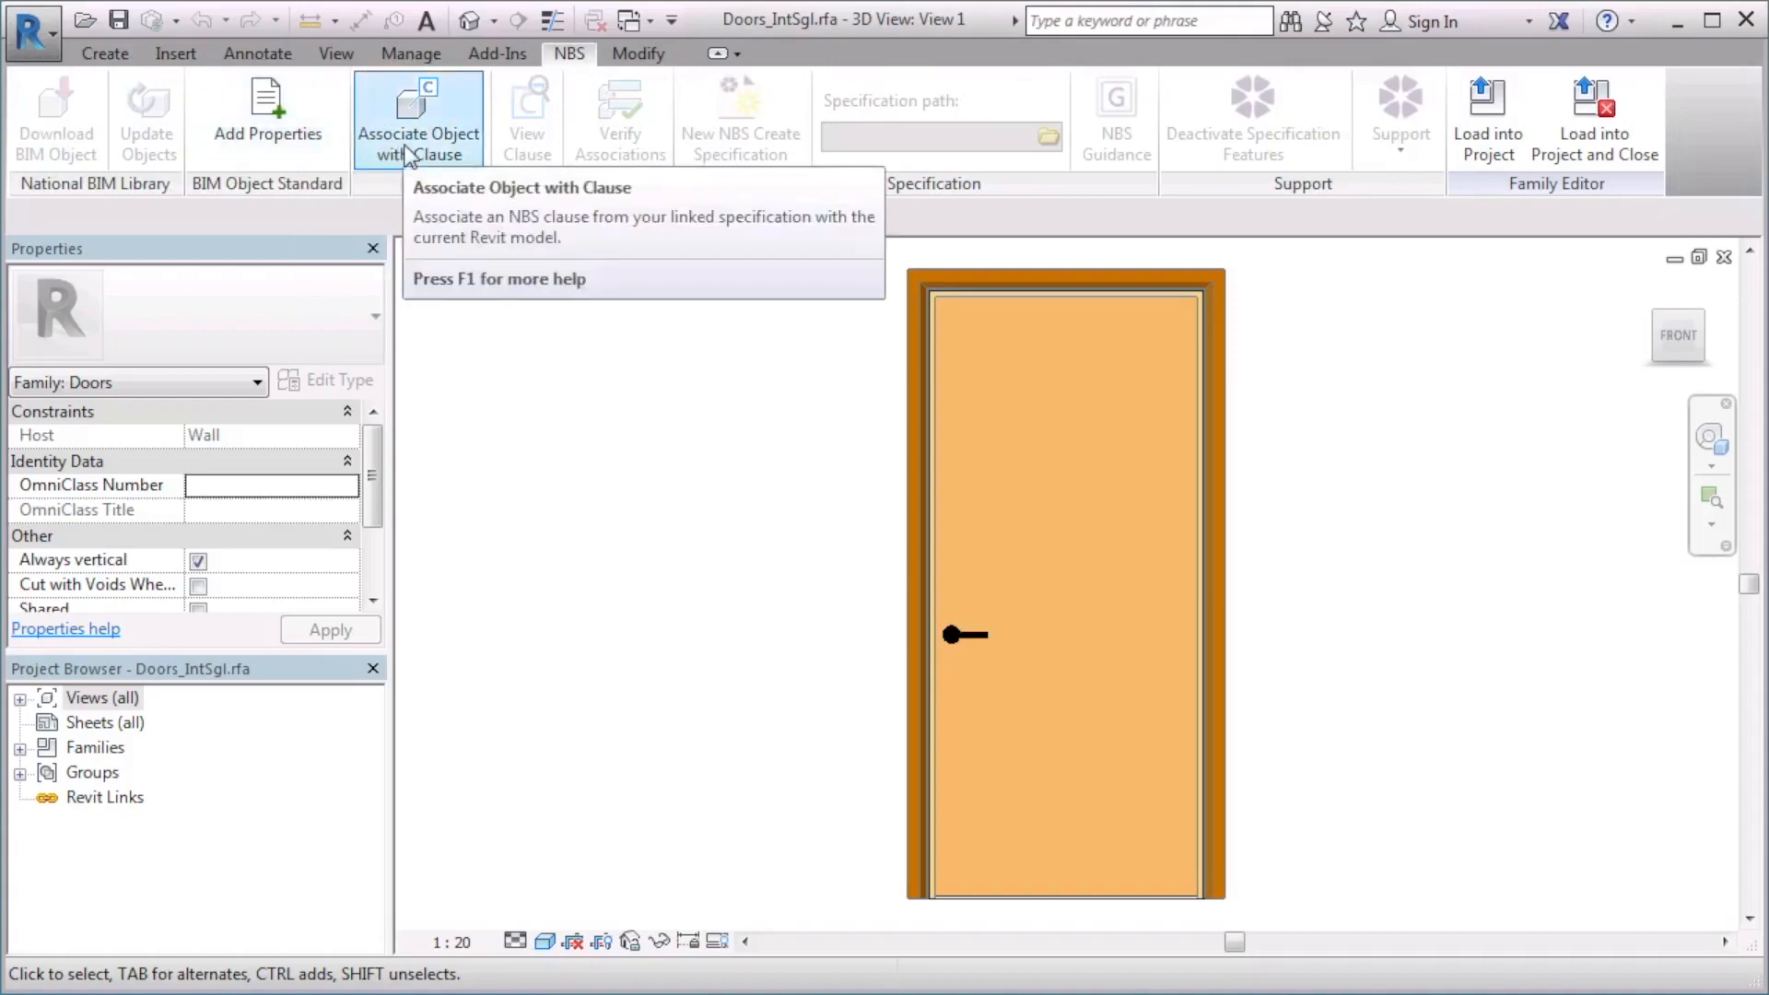
{"action": "left_click", "coordinate": [418, 107]}
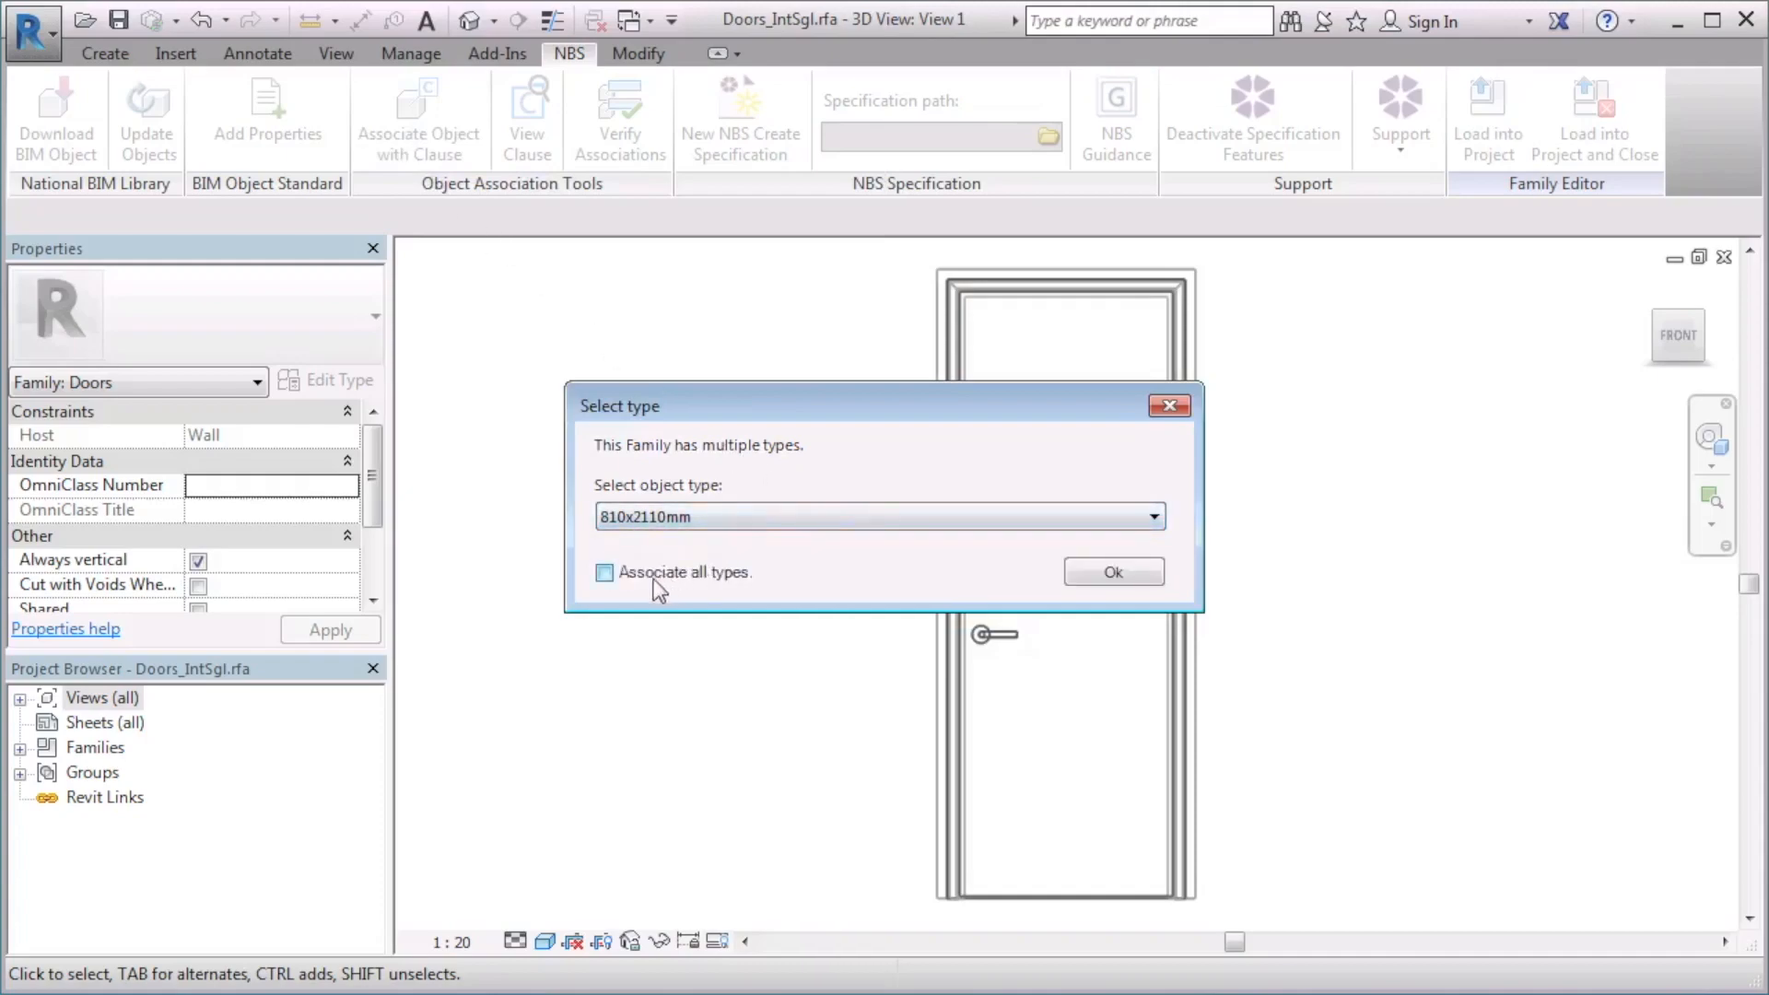
{"action": "left_click", "coordinate": [1112, 571]}
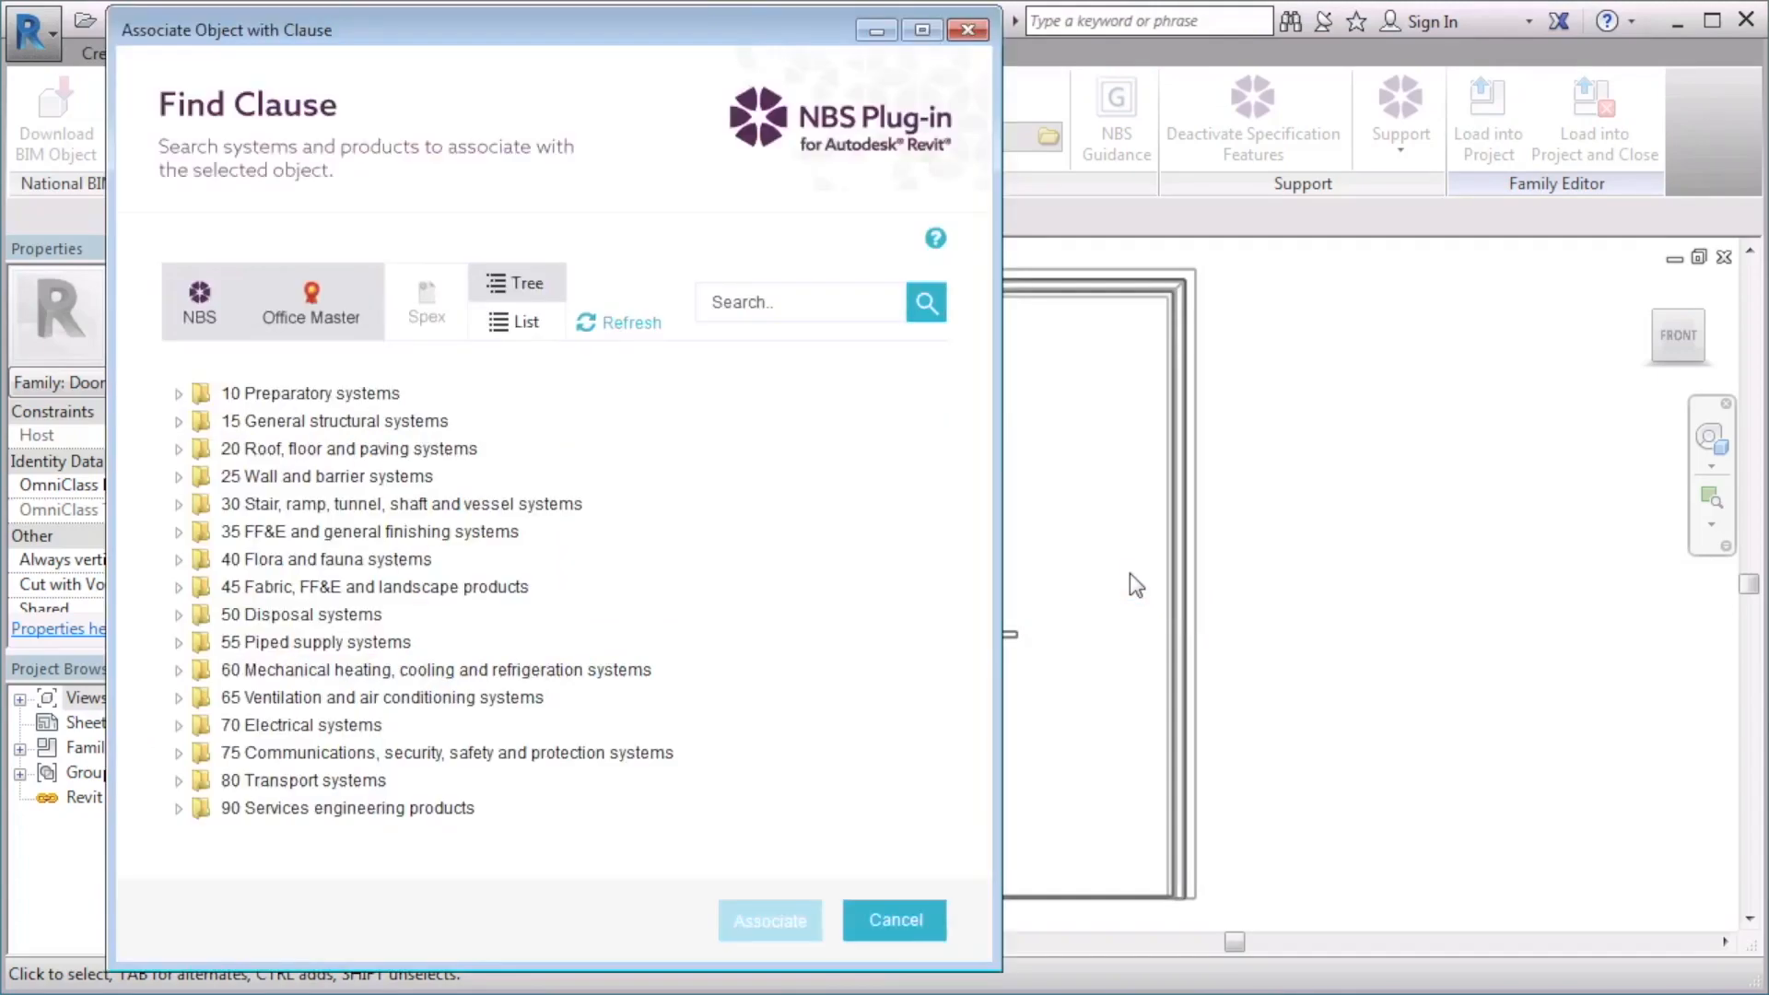
{"action": "mouse_move", "coordinate": [189, 316]}
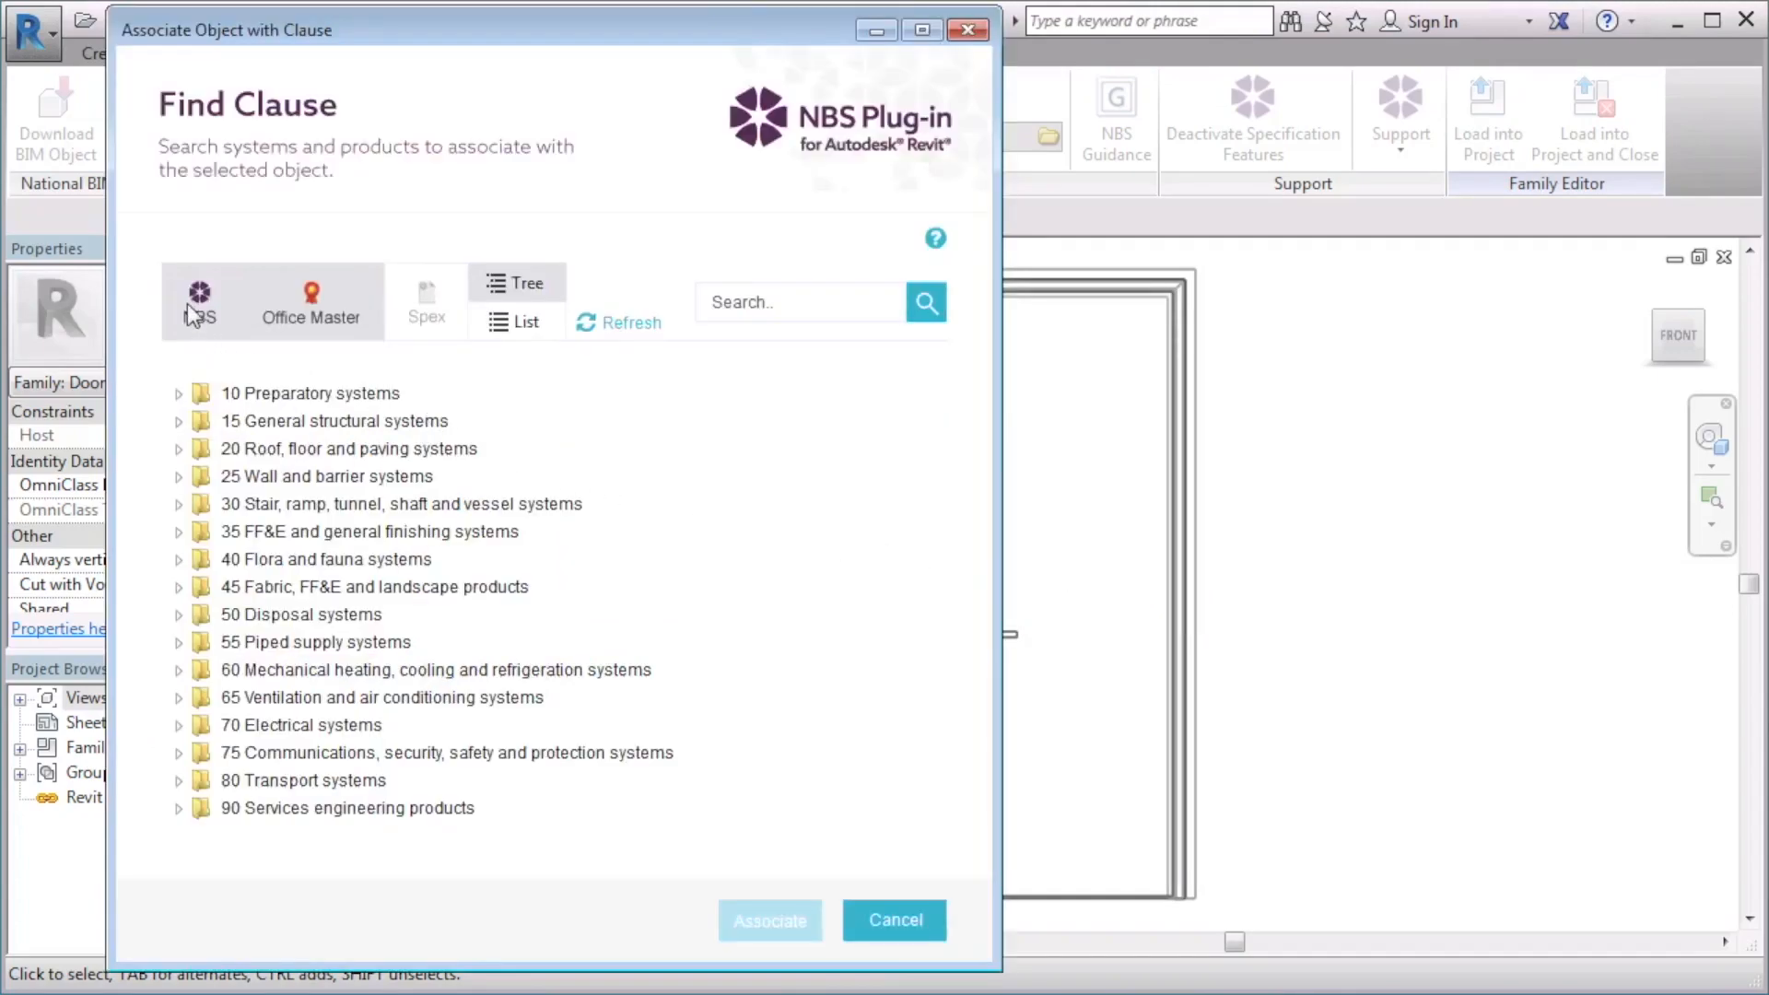
{"action": "mouse_move", "coordinate": [306, 311]}
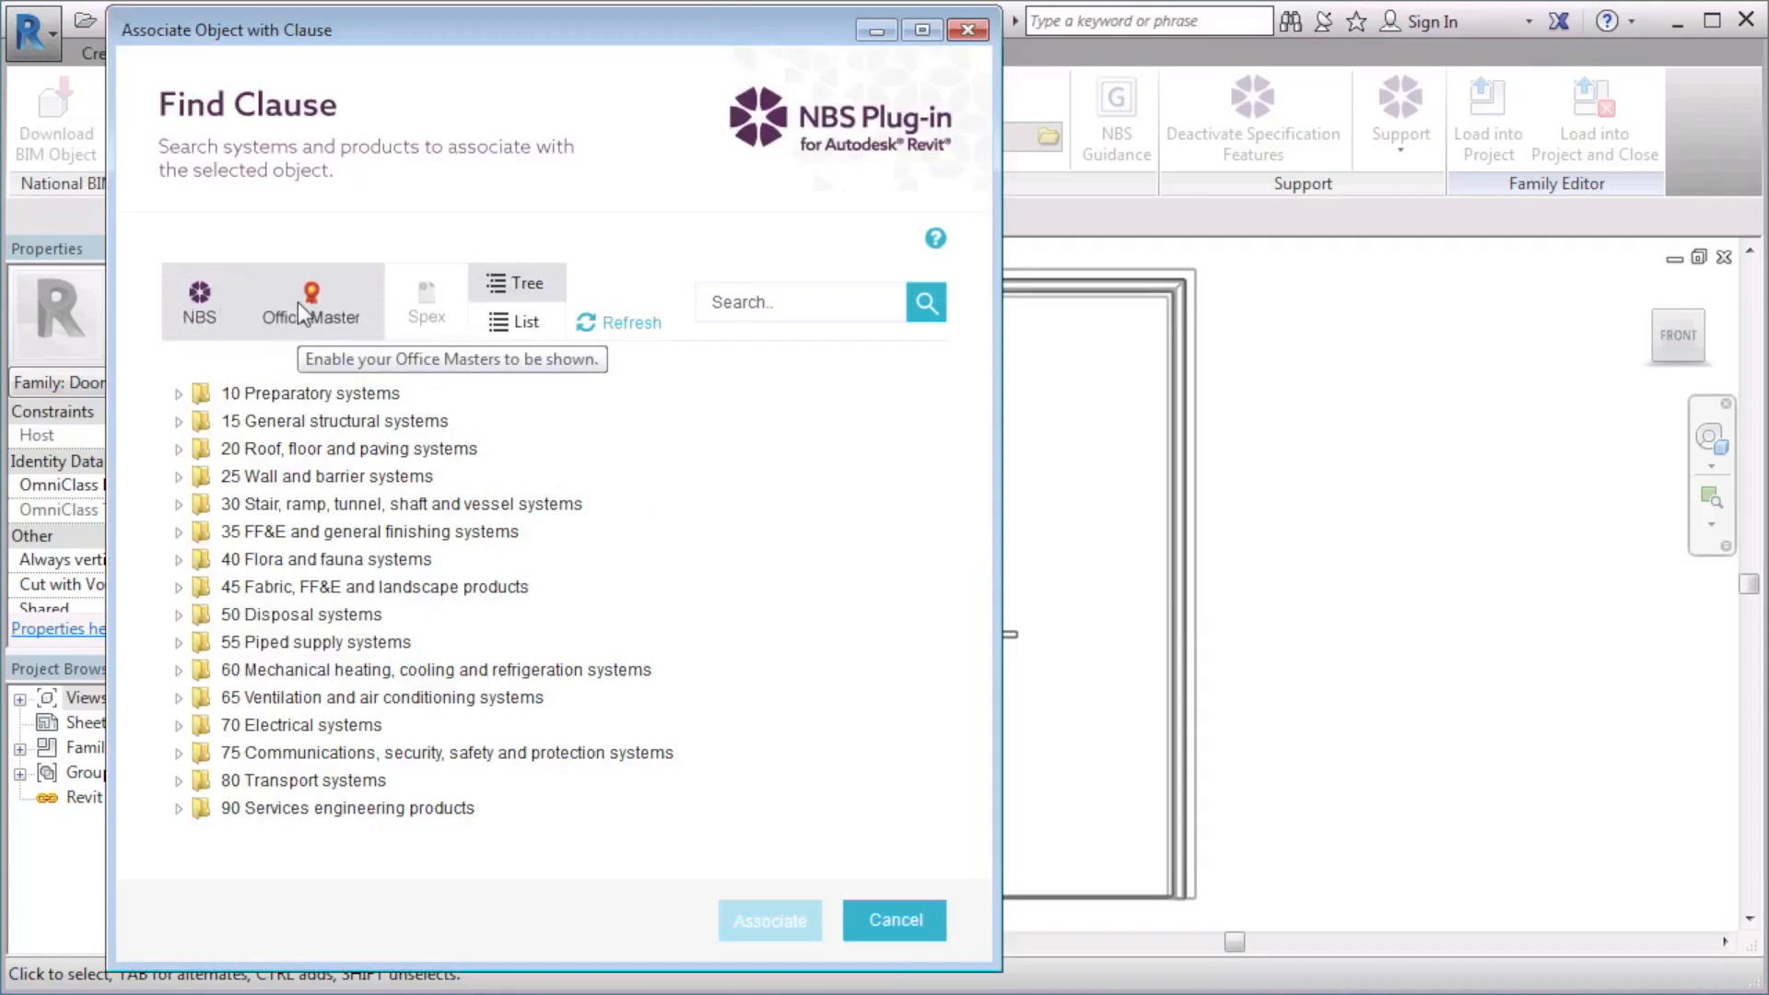
{"action": "mouse_move", "coordinate": [418, 321]}
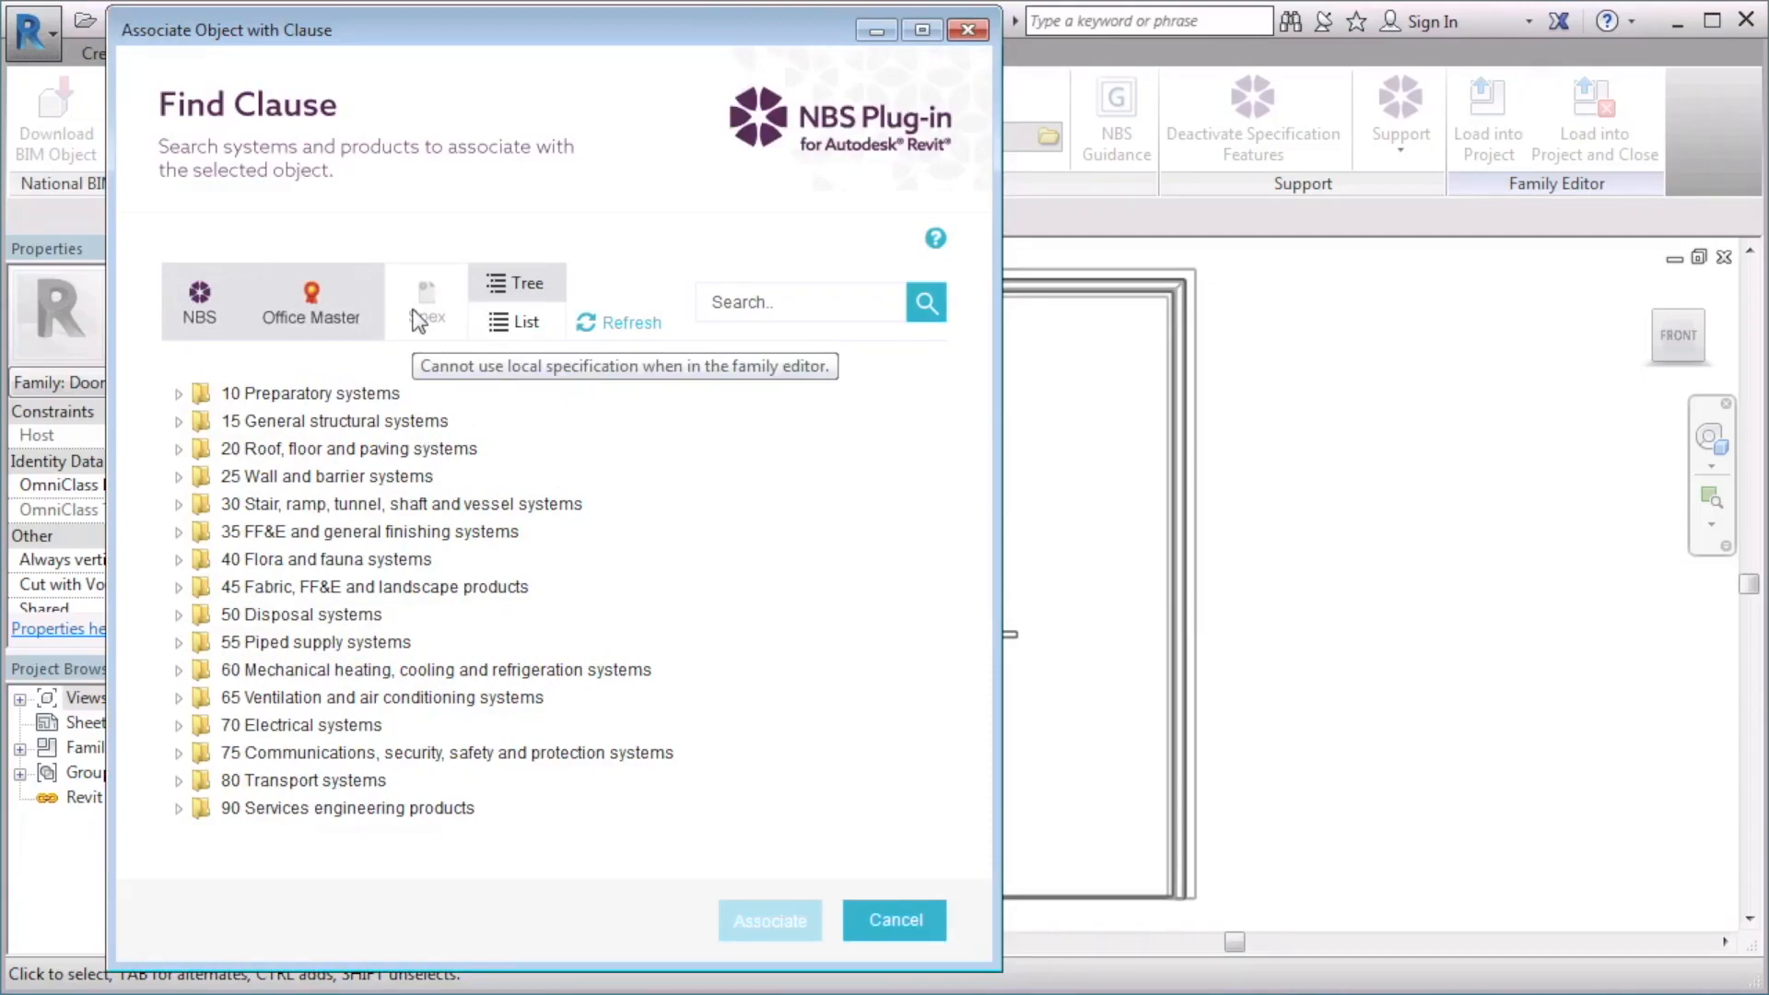
{"action": "mouse_move", "coordinate": [365, 475]}
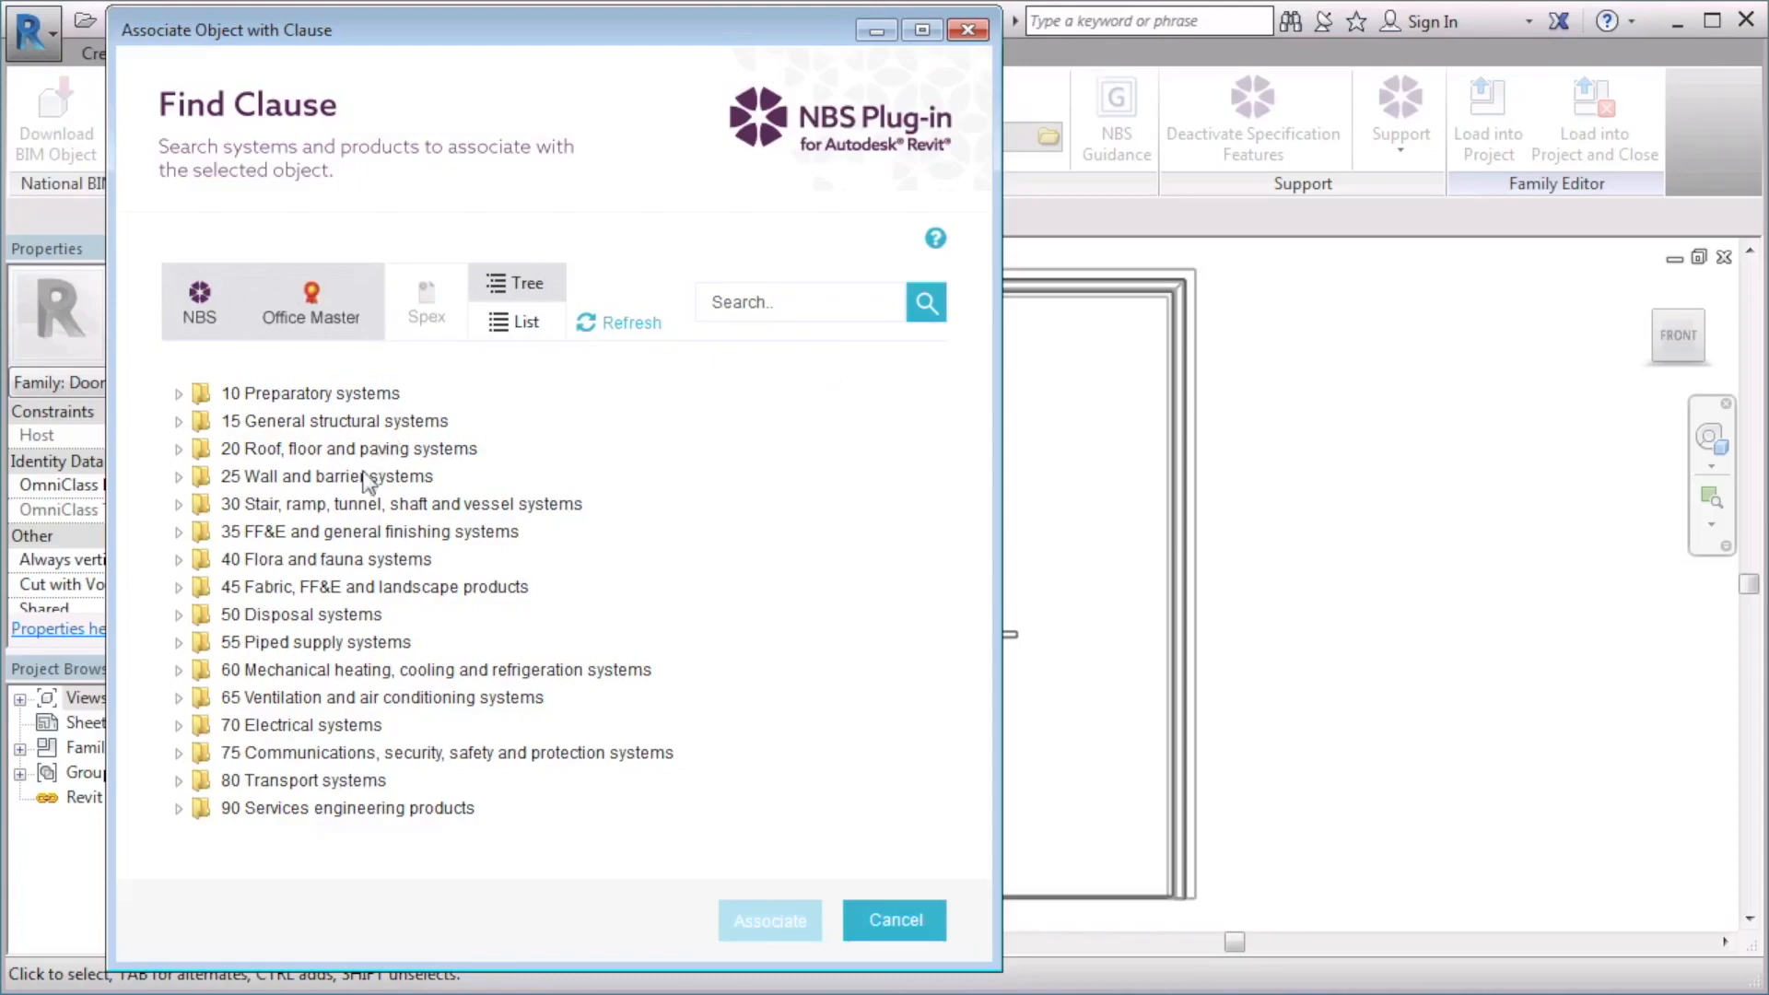
{"action": "left_click", "coordinate": [176, 476]}
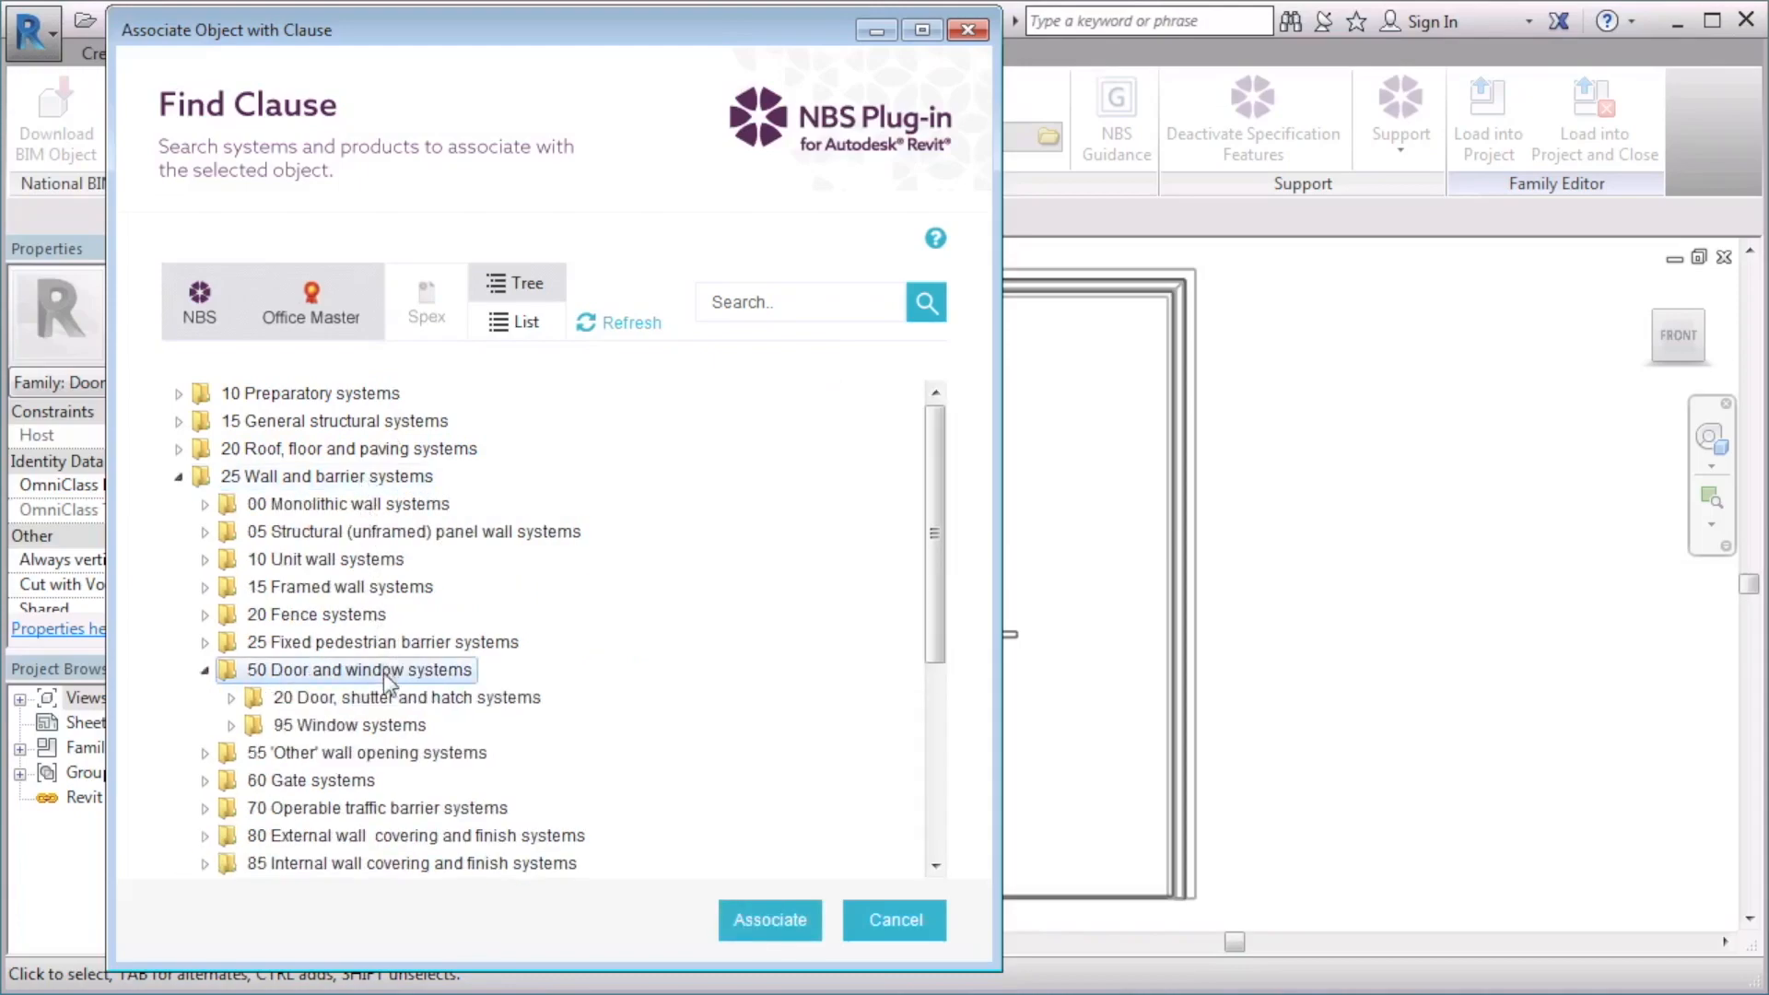
{"action": "left_click", "coordinate": [230, 697]}
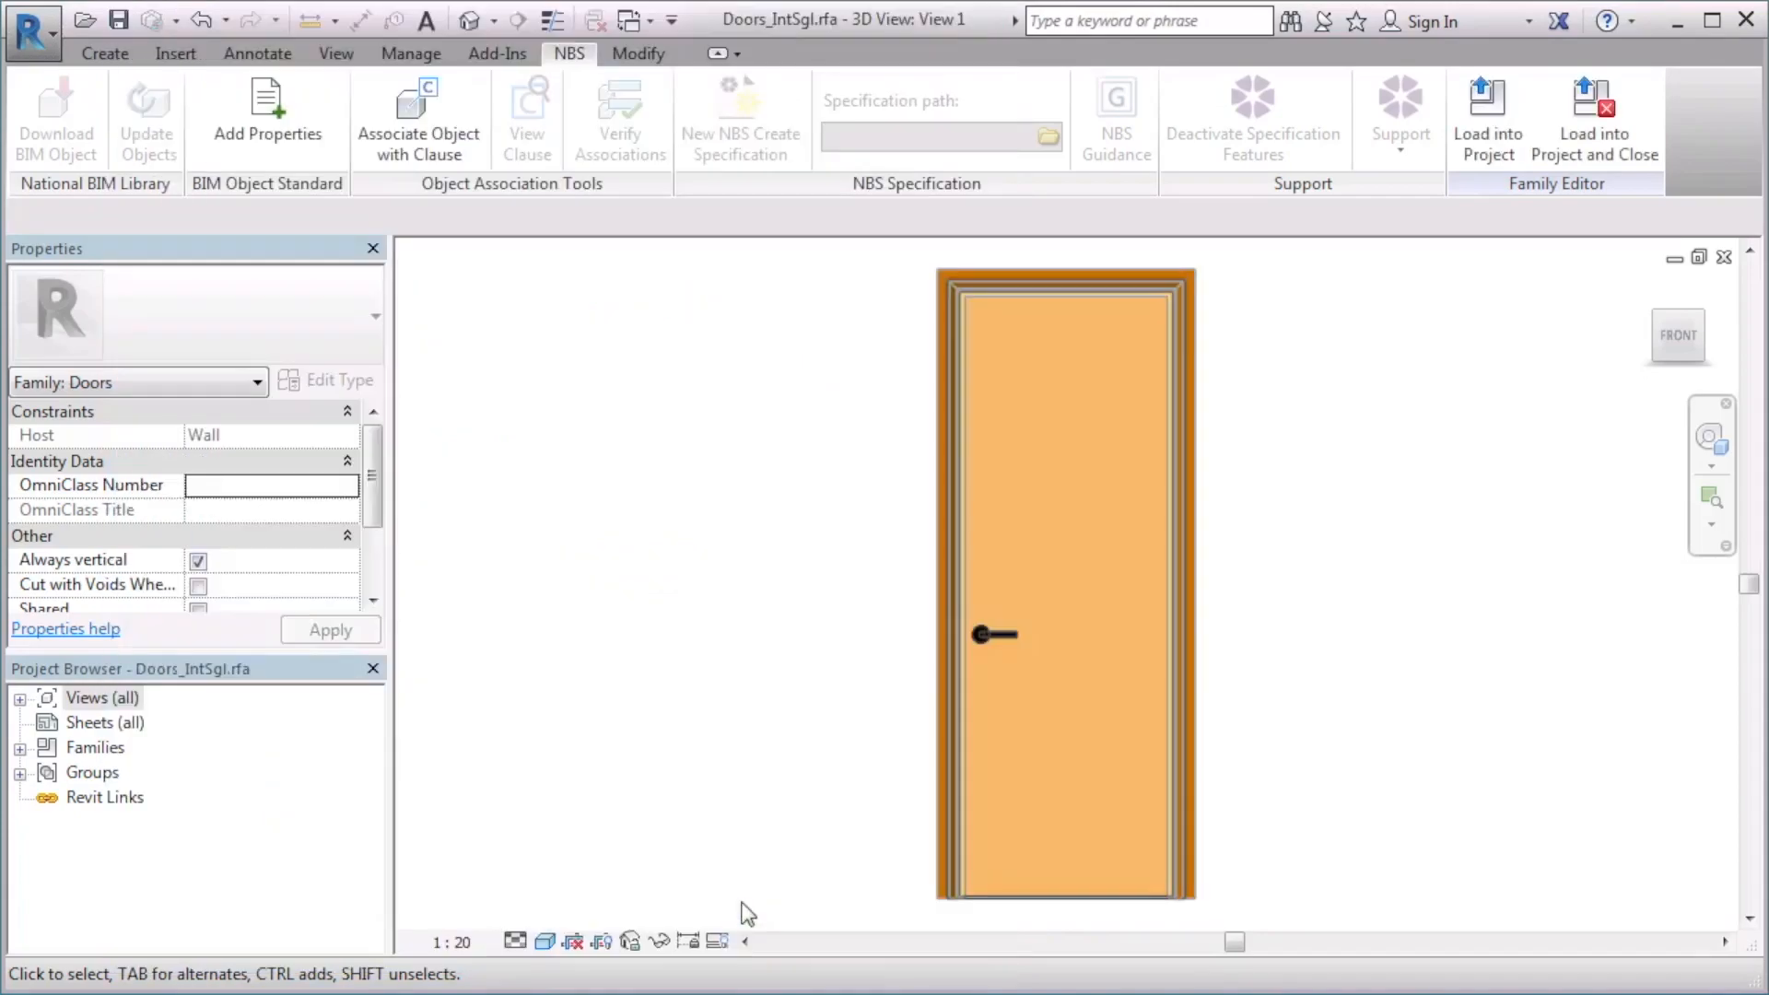
Check Doorset system, reference 25-50-20/120 in Family Types, then load into project and close
{"action": "left_click", "coordinate": [103, 51]}
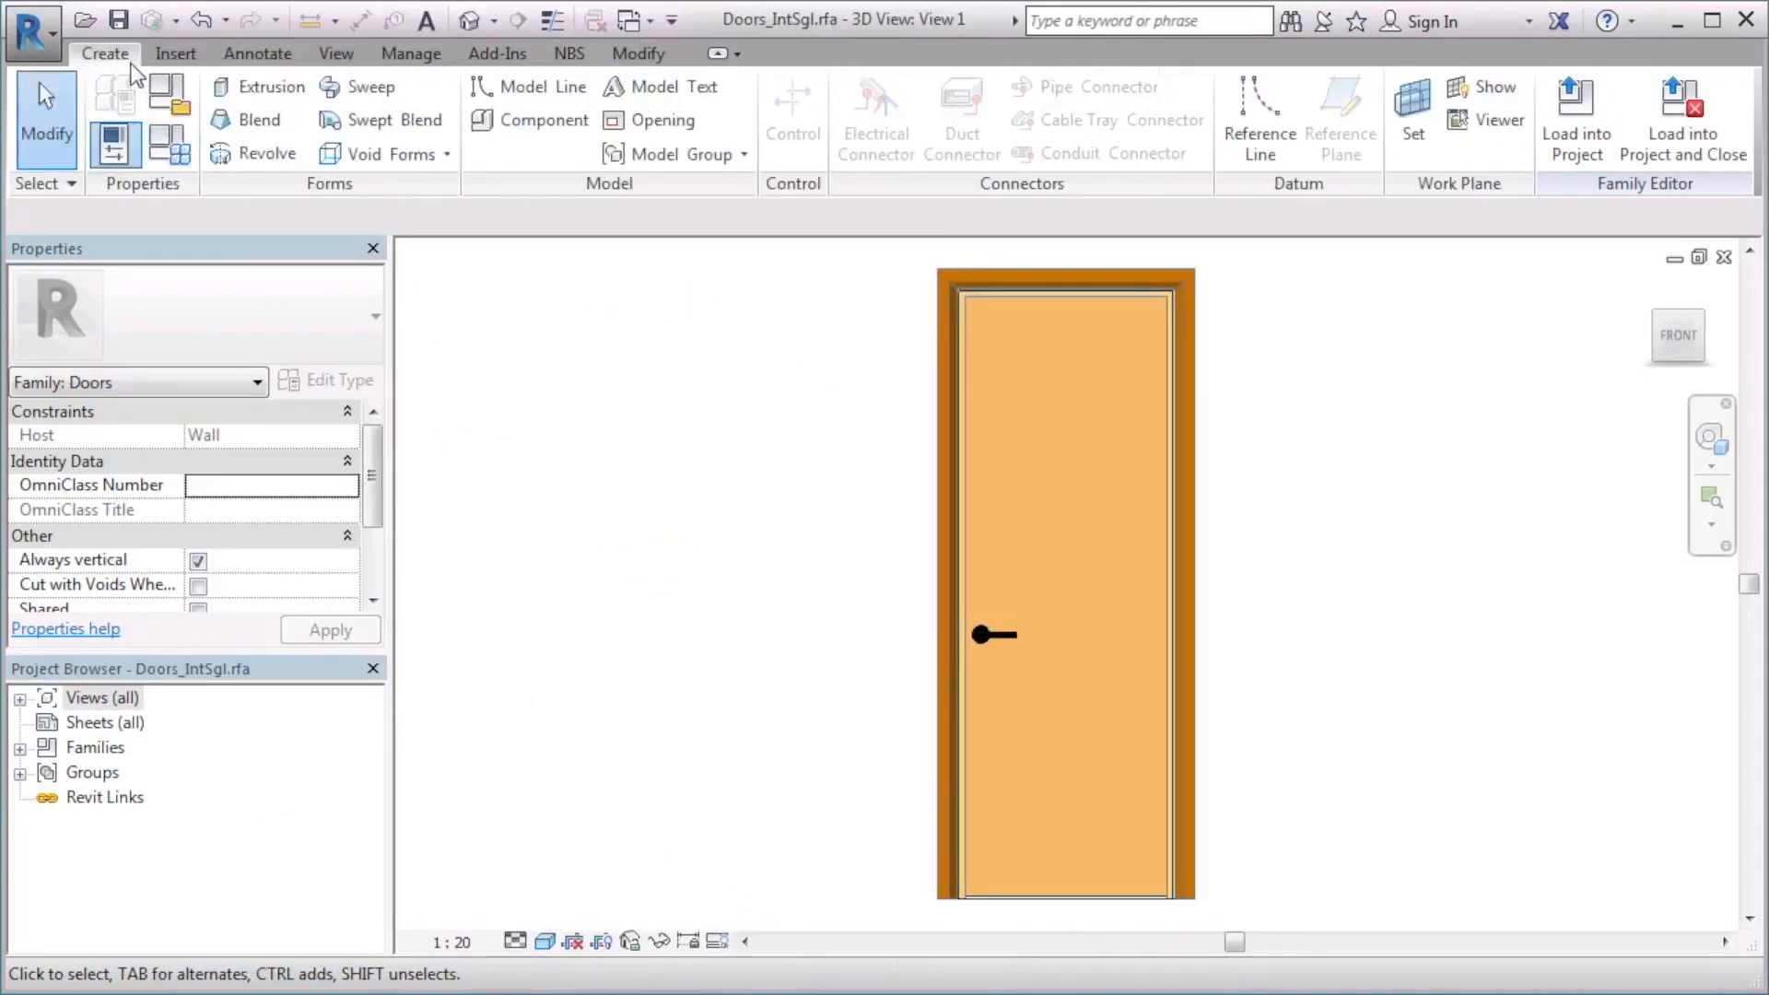
{"action": "left_click", "coordinate": [115, 143]}
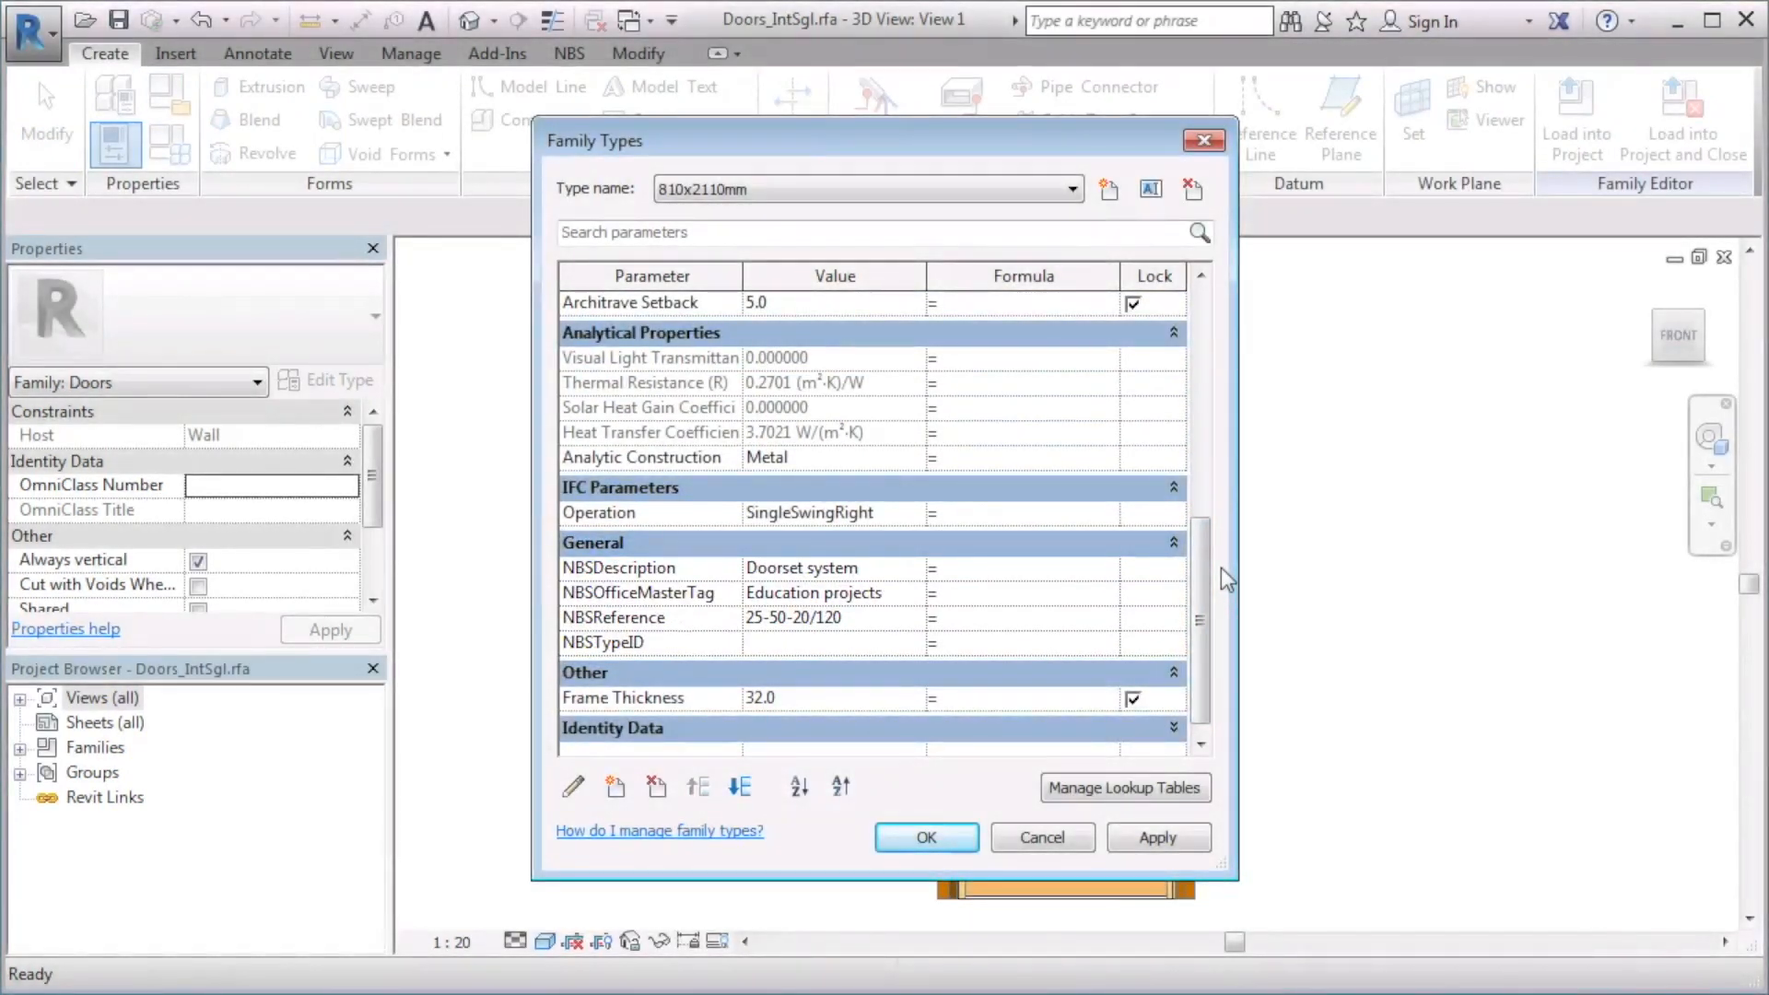
{"action": "left_click", "coordinate": [925, 837]}
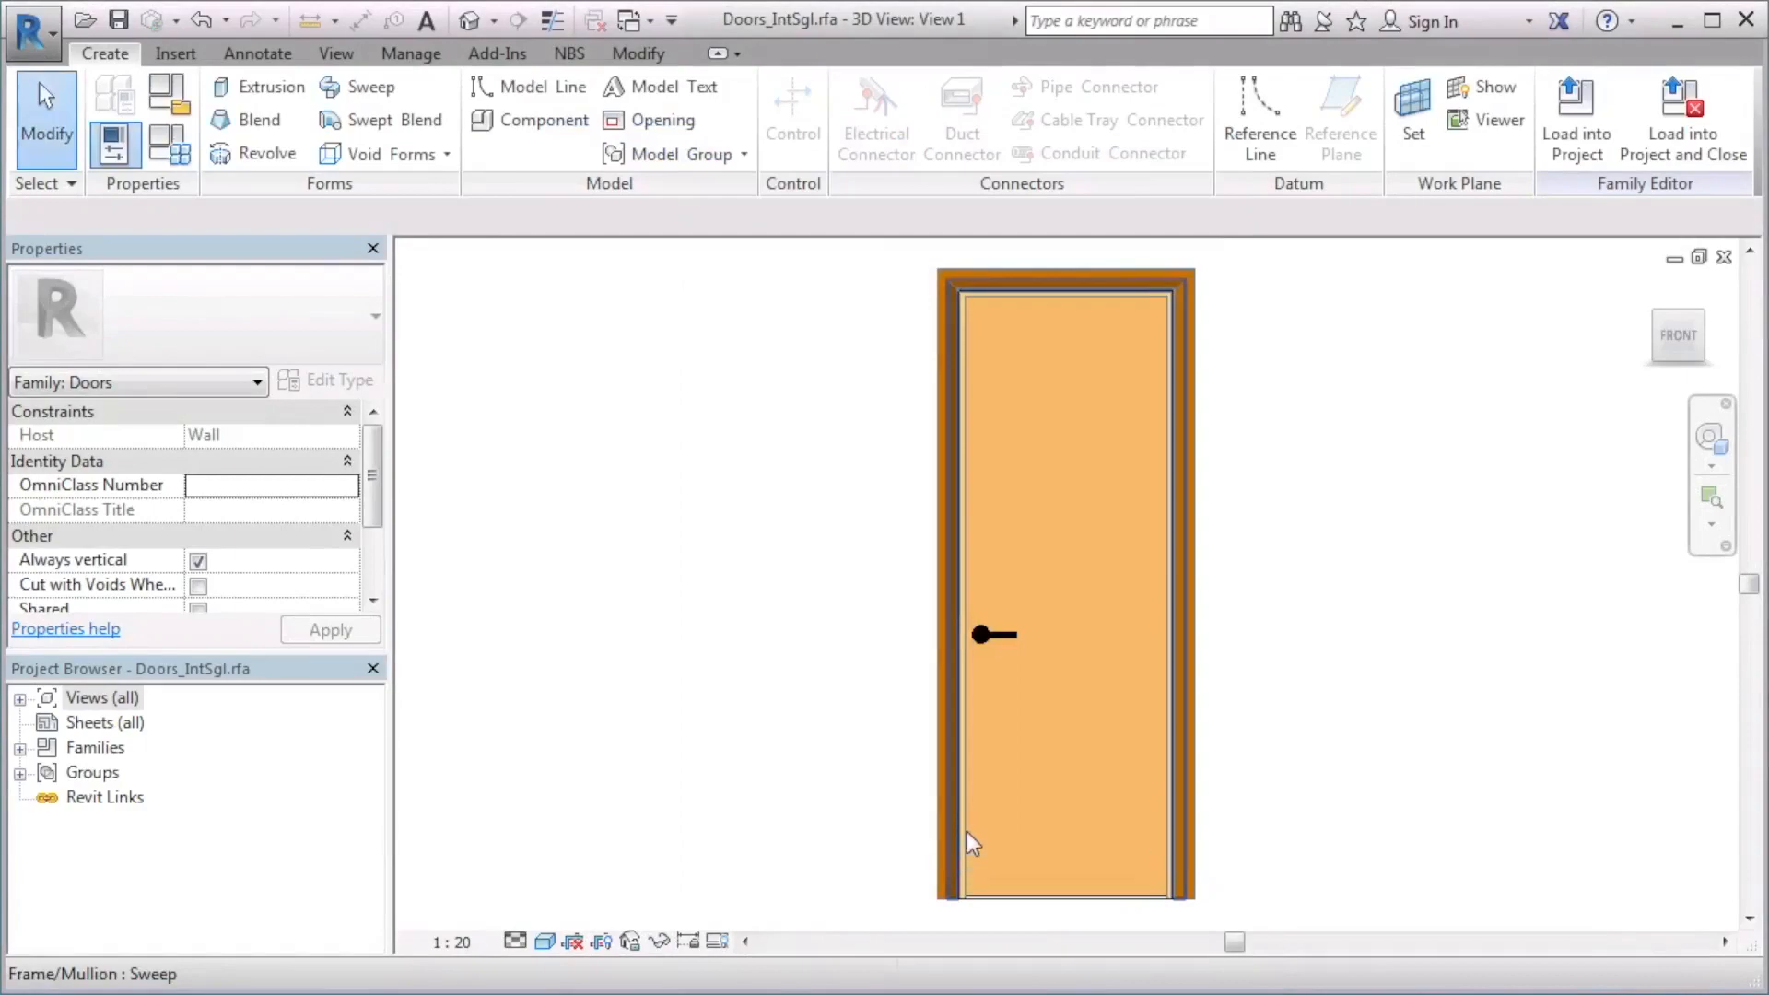
{"action": "left_click", "coordinate": [1681, 110]}
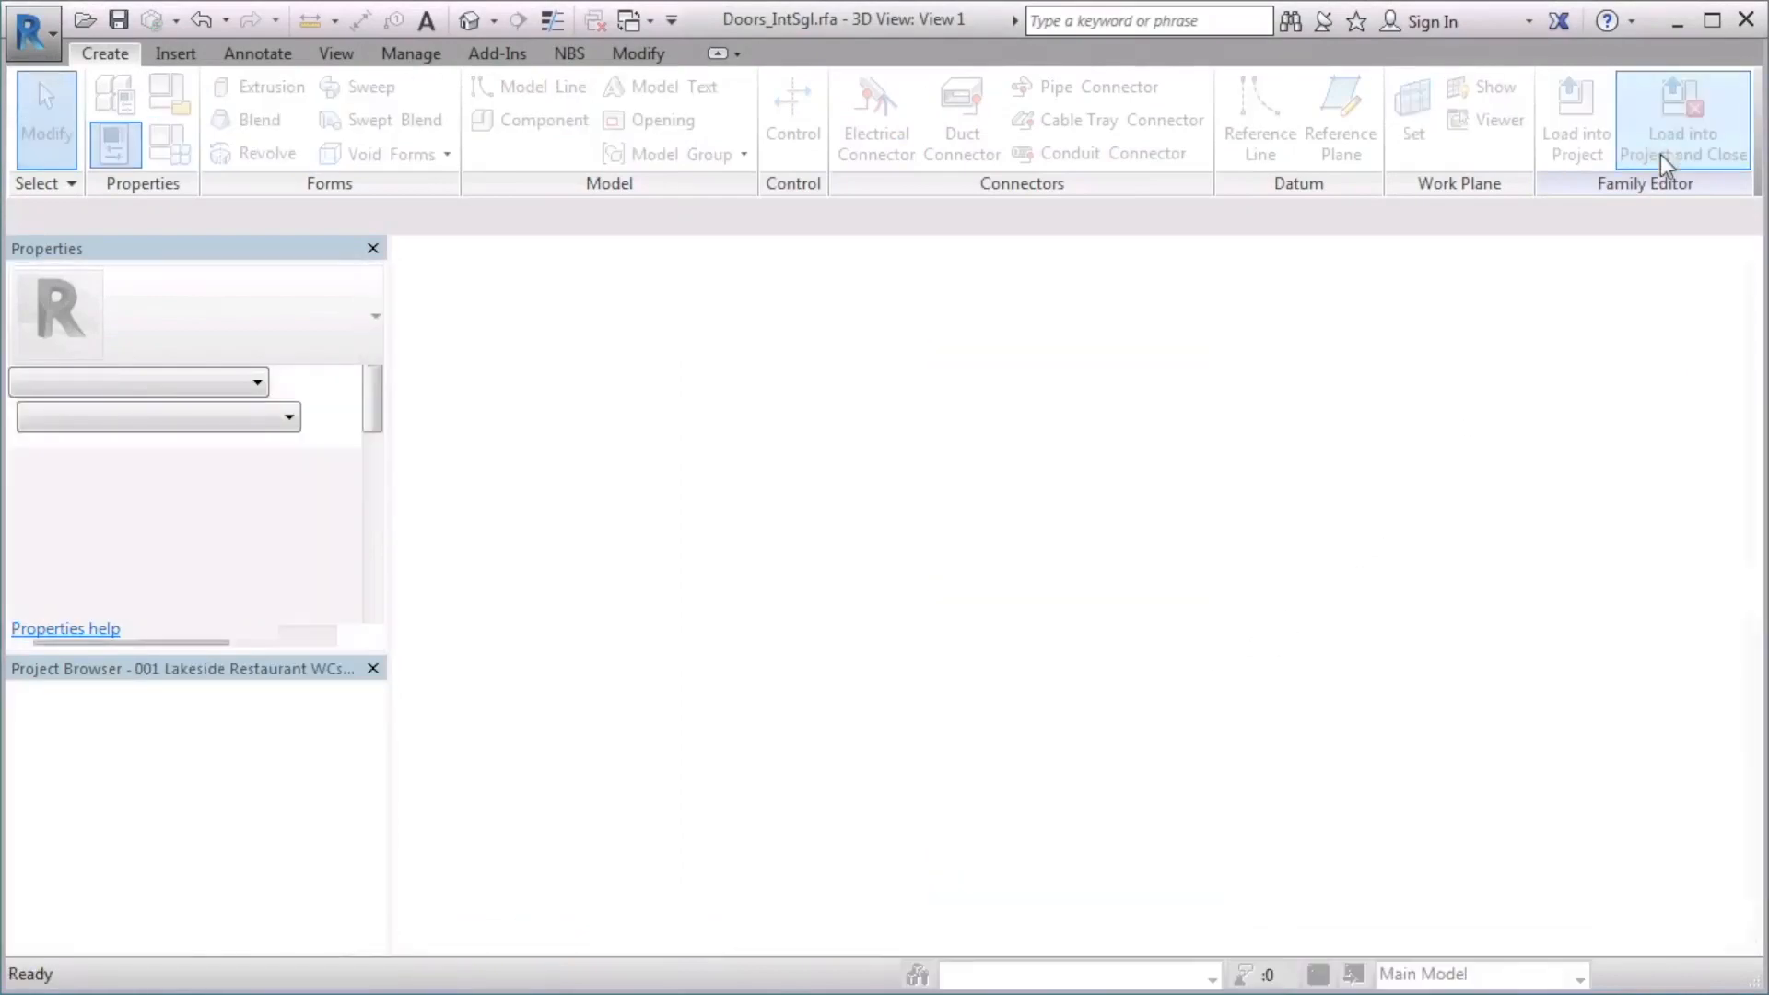
Finish loading Doors_IntSgl, overwriting the existing version and its parameter values
{"action": "left_click", "coordinate": [1676, 114]}
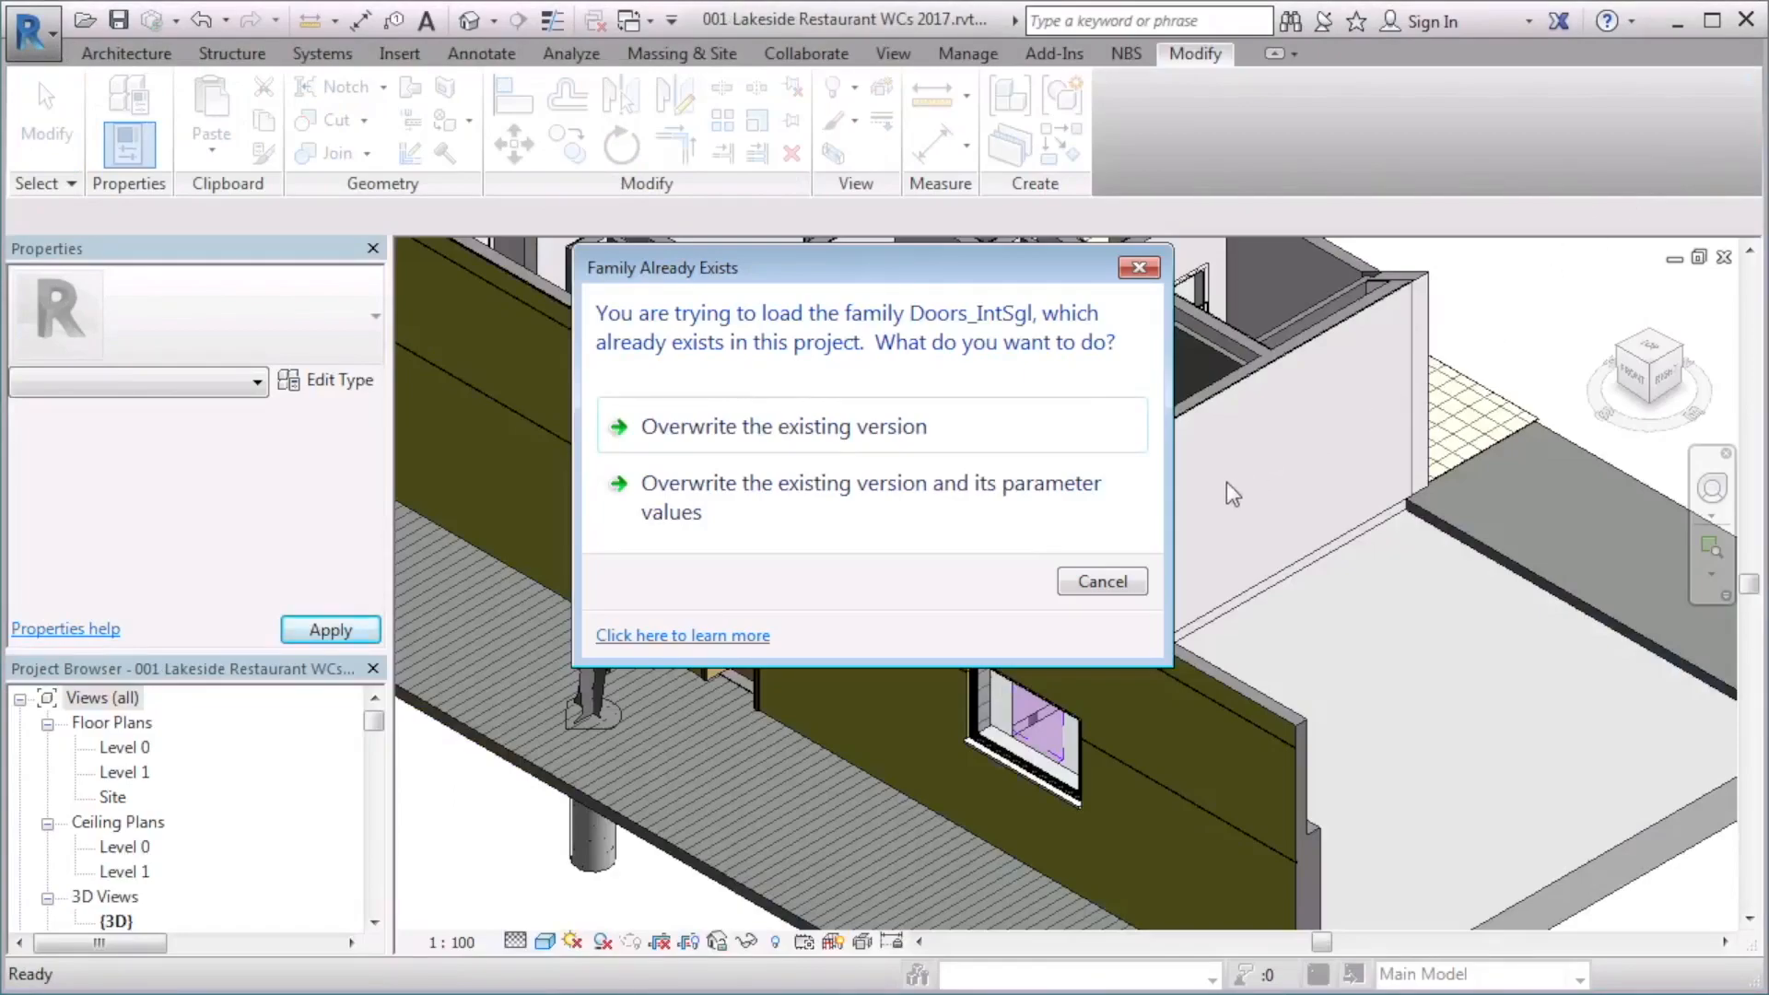
{"action": "mouse_move", "coordinate": [1120, 501]}
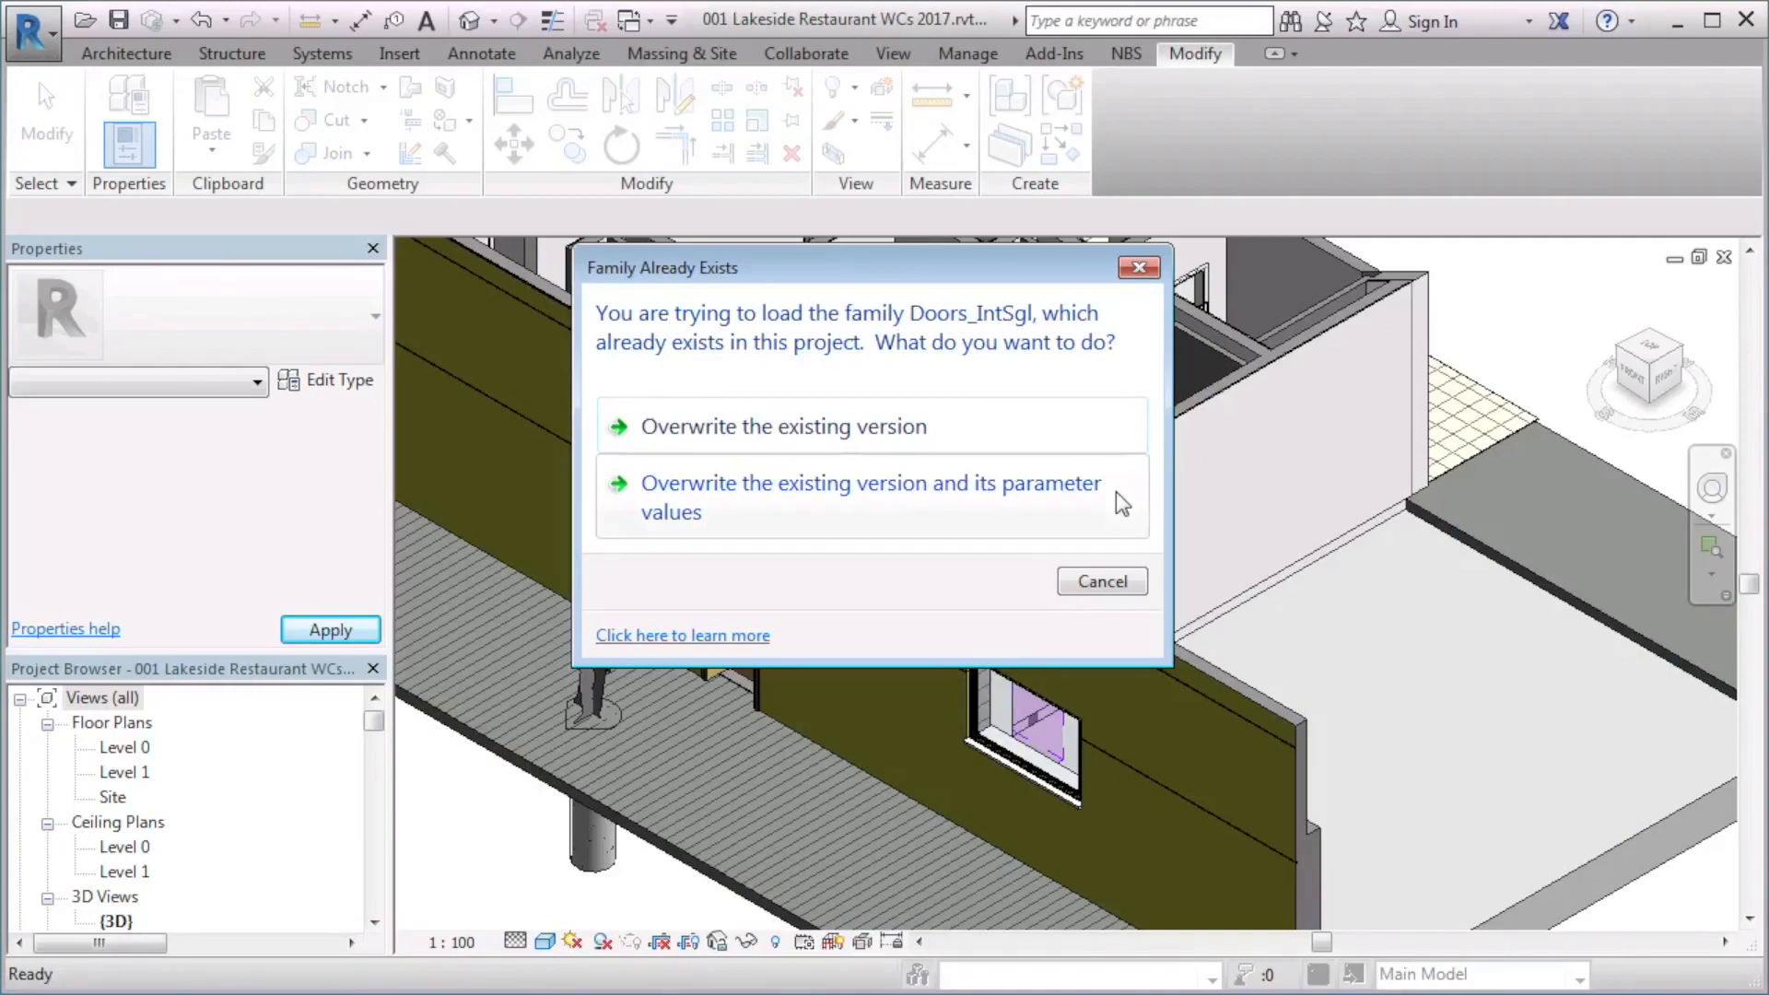
{"action": "left_click", "coordinate": [870, 498]}
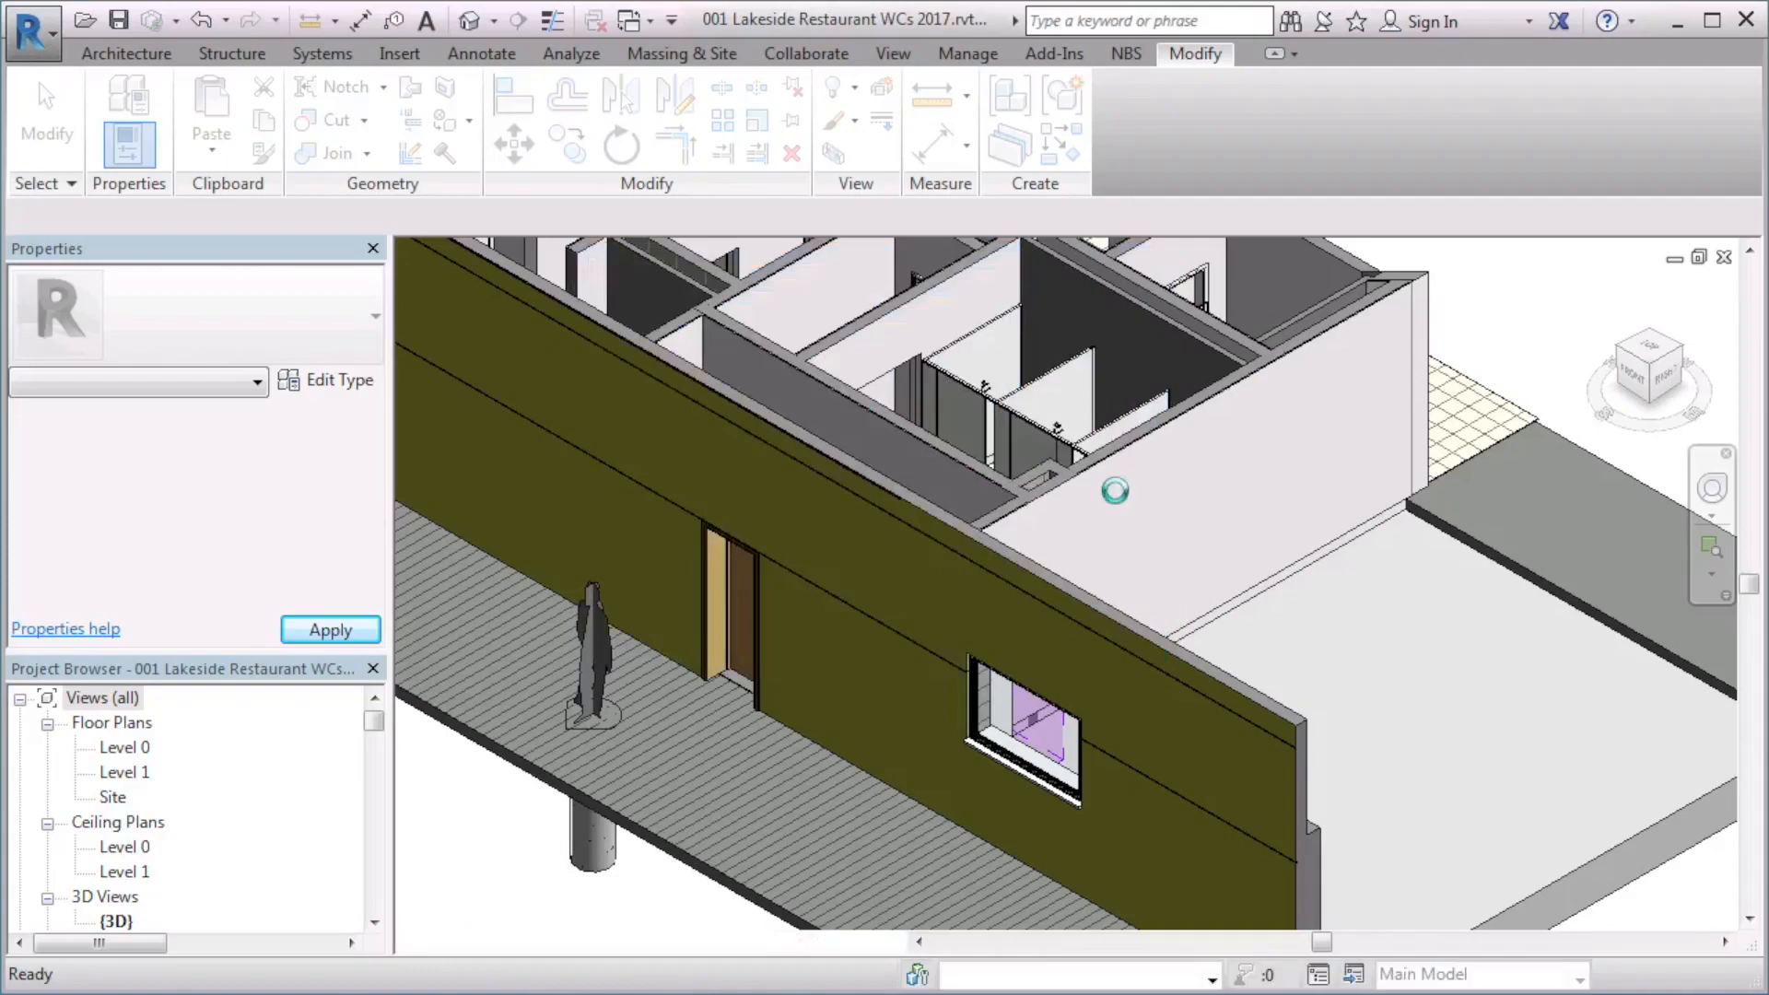
Select the external-wall door and show its General NBS parameters in type properties
{"action": "left_click", "coordinate": [766, 619]}
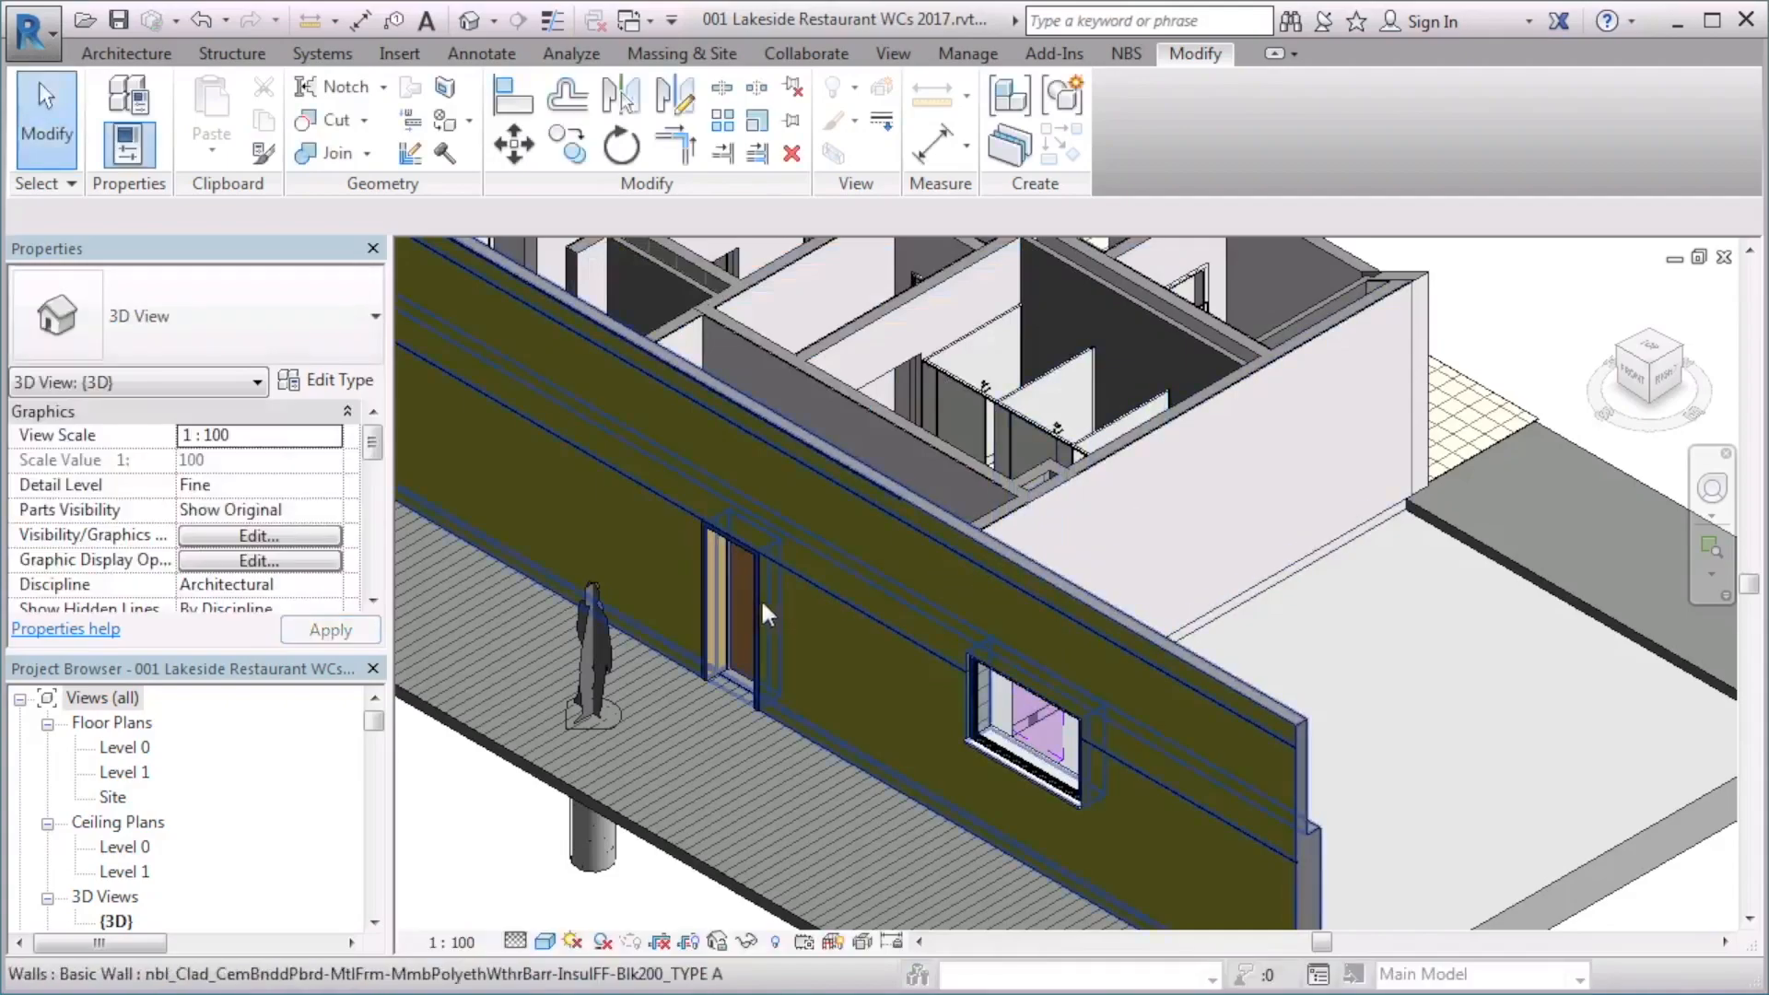
{"action": "left_click", "coordinate": [738, 608]}
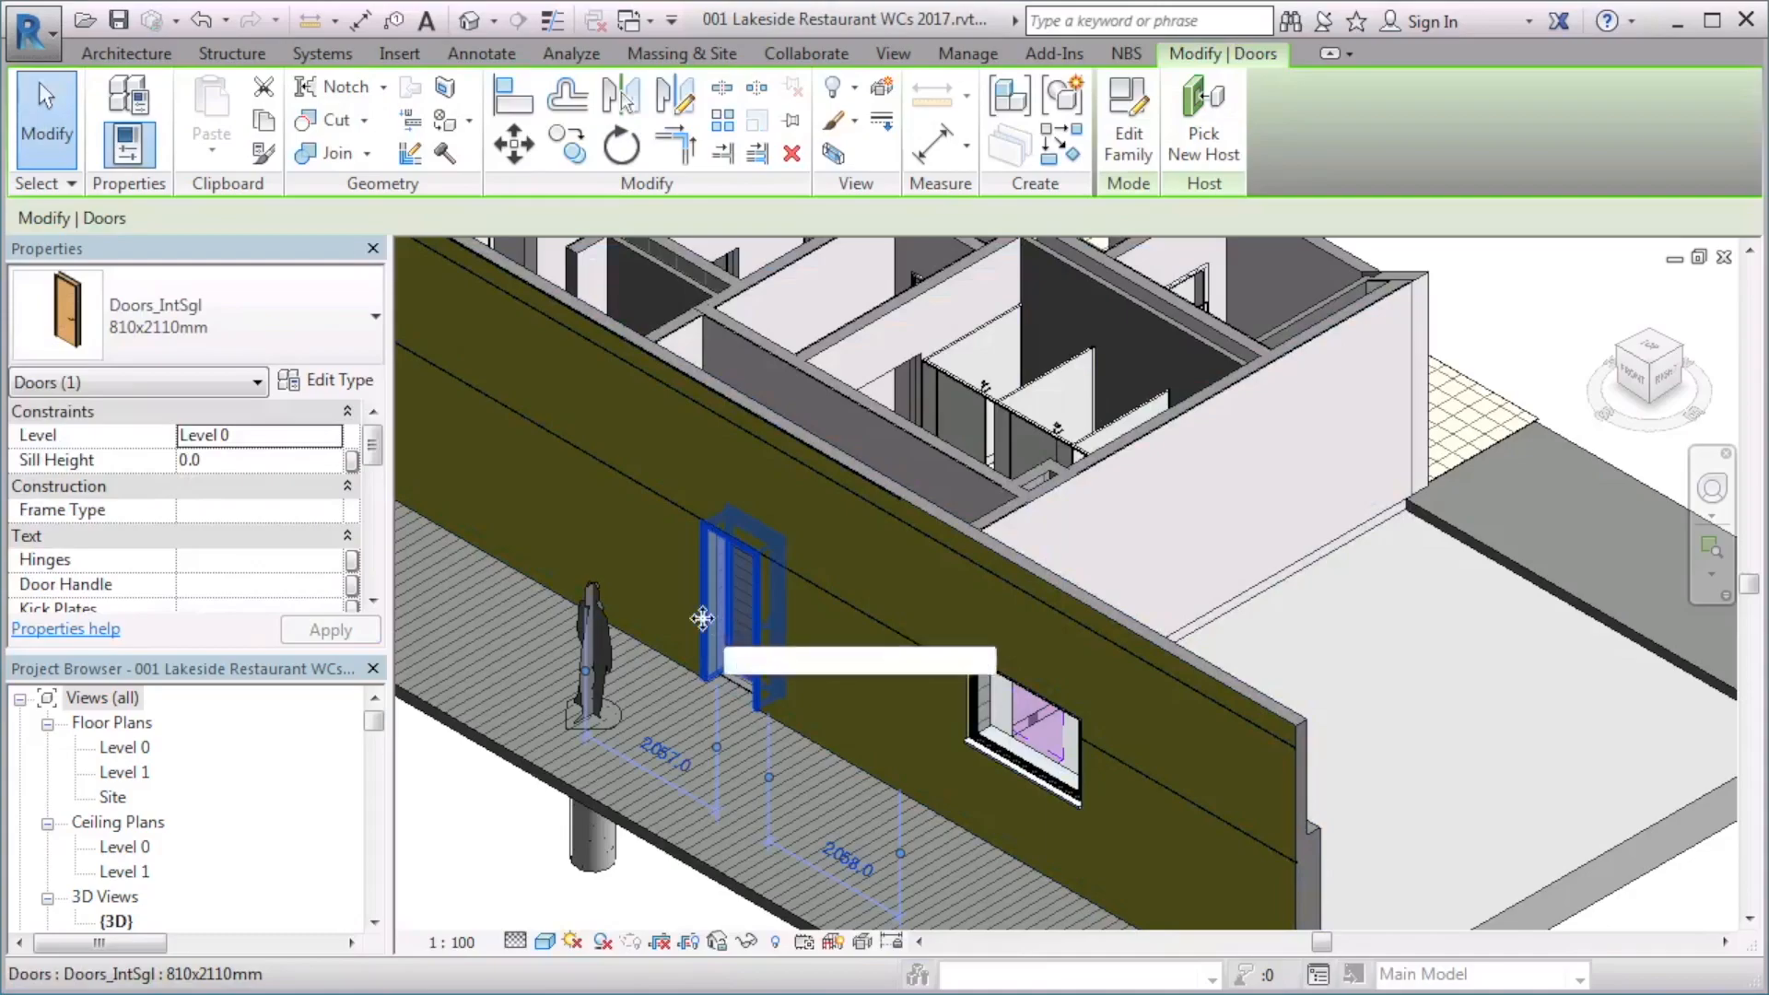
{"action": "left_click", "coordinate": [339, 380]}
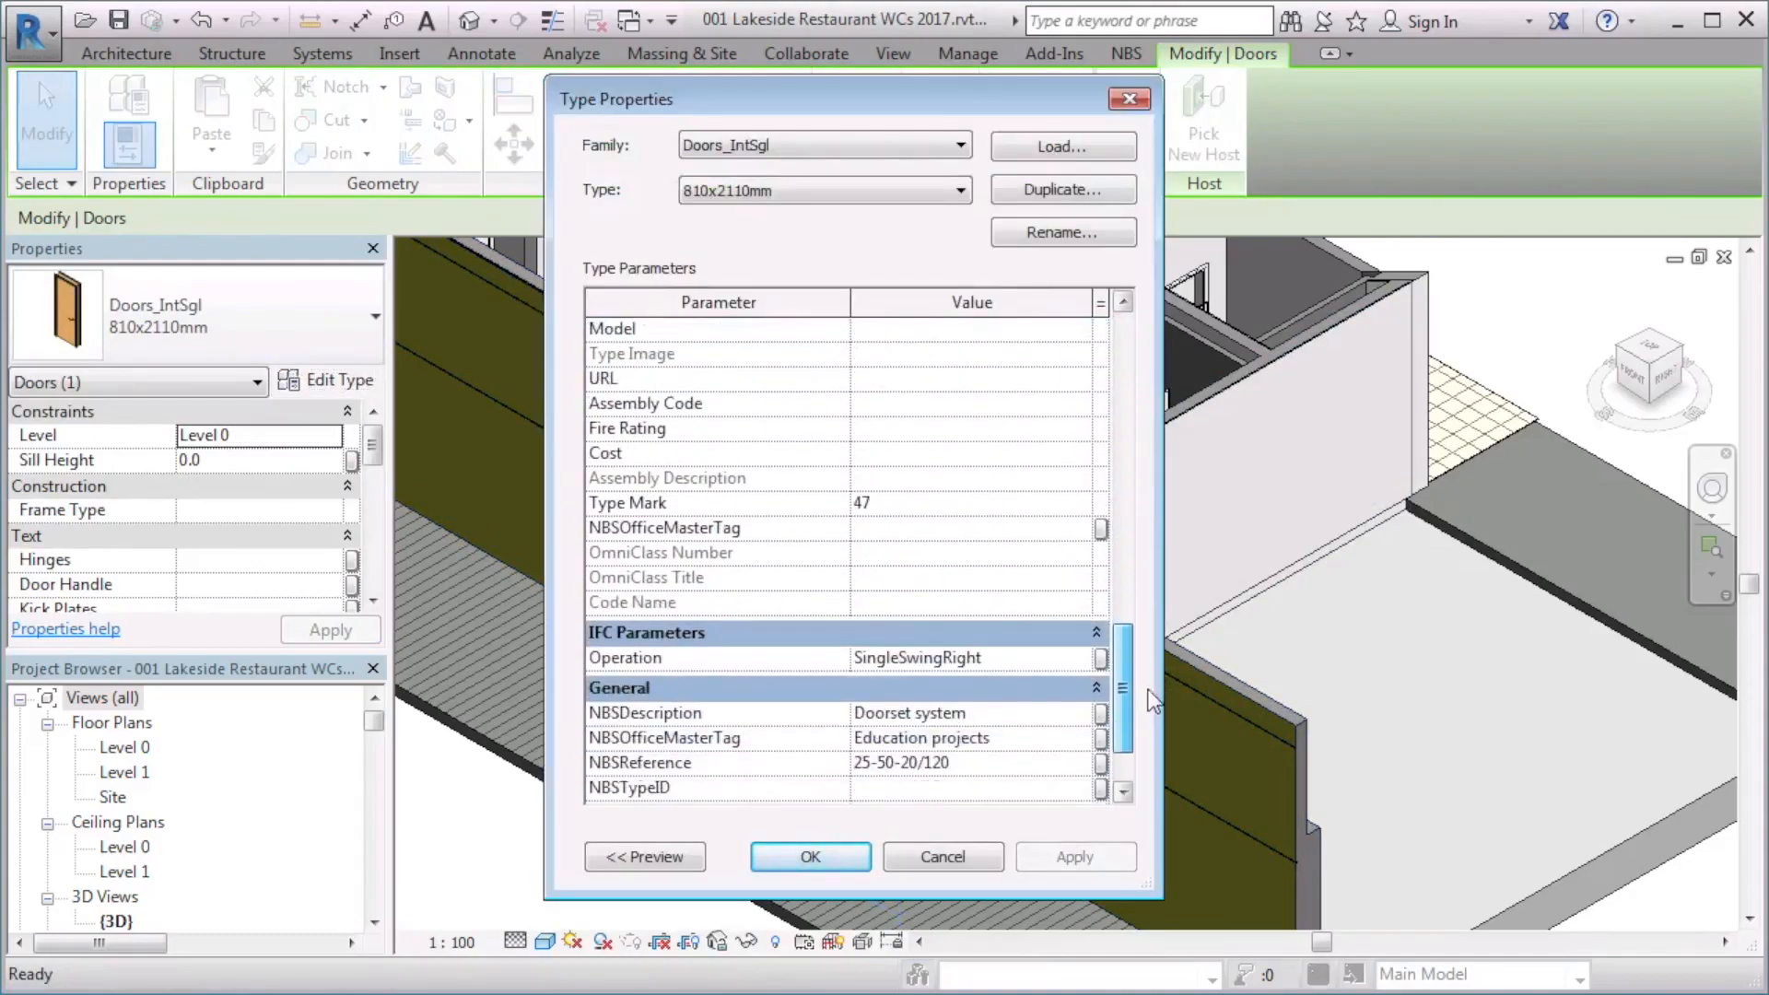
{"action": "scroll", "scroll_direction": "down", "scroll_amount": 3}
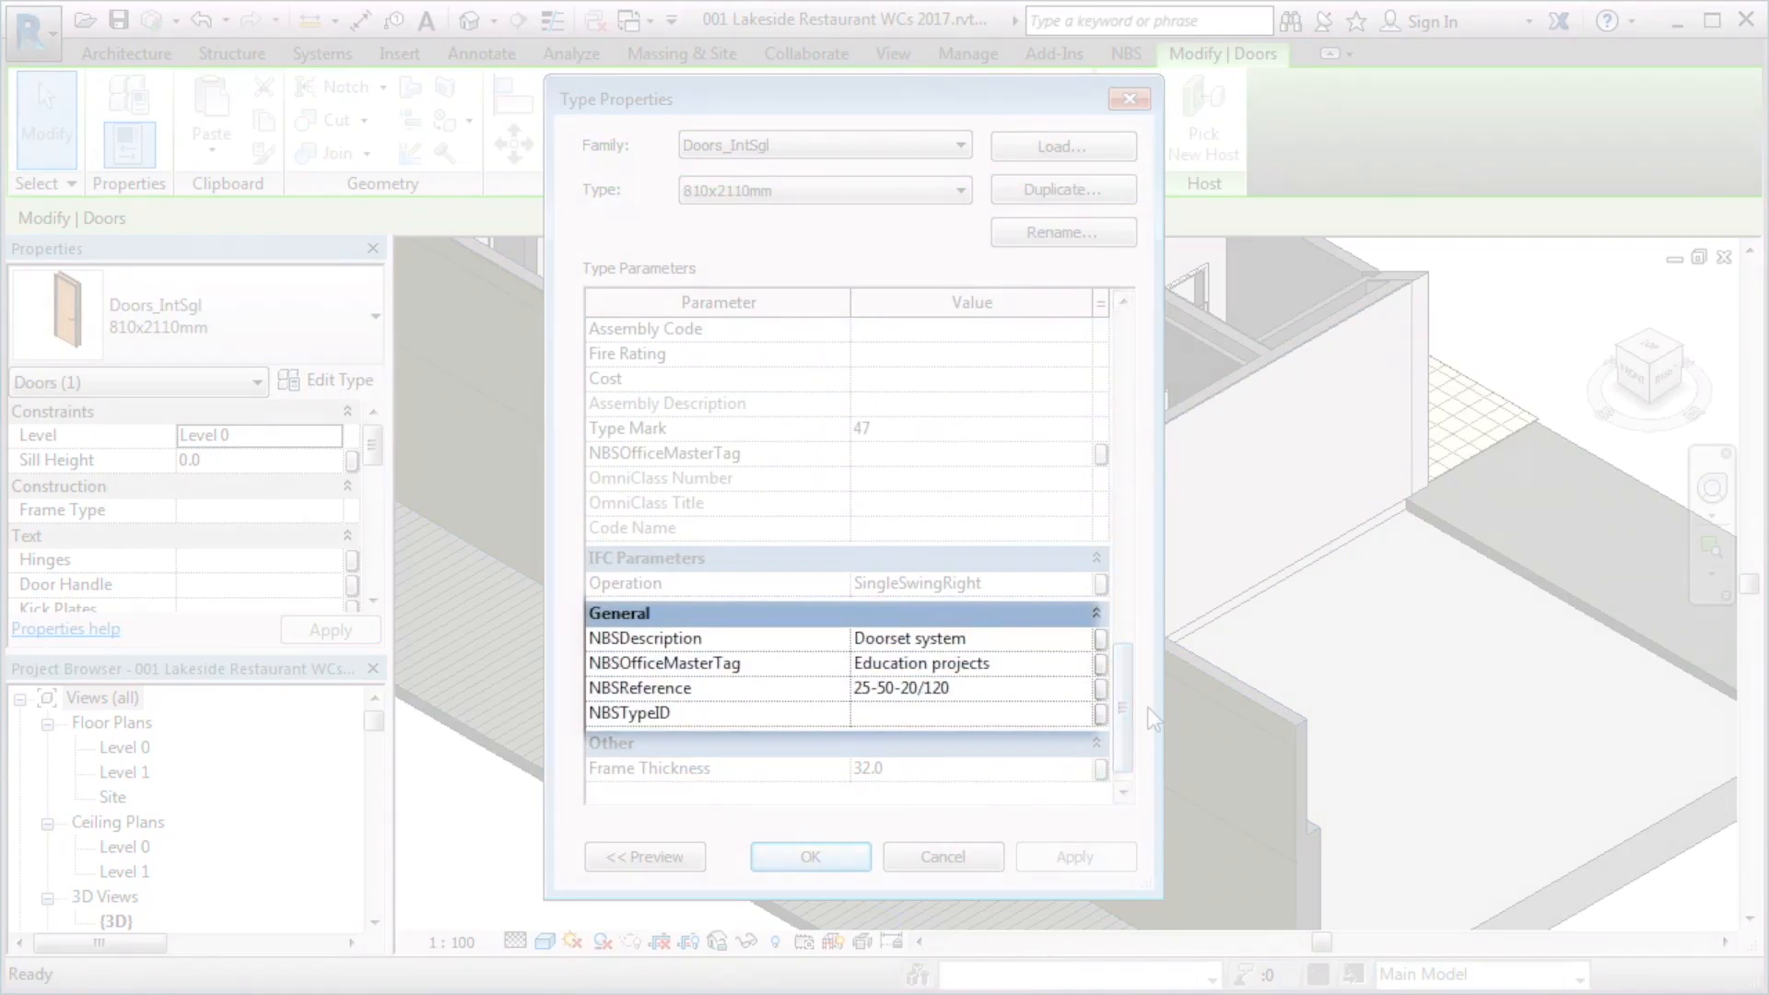